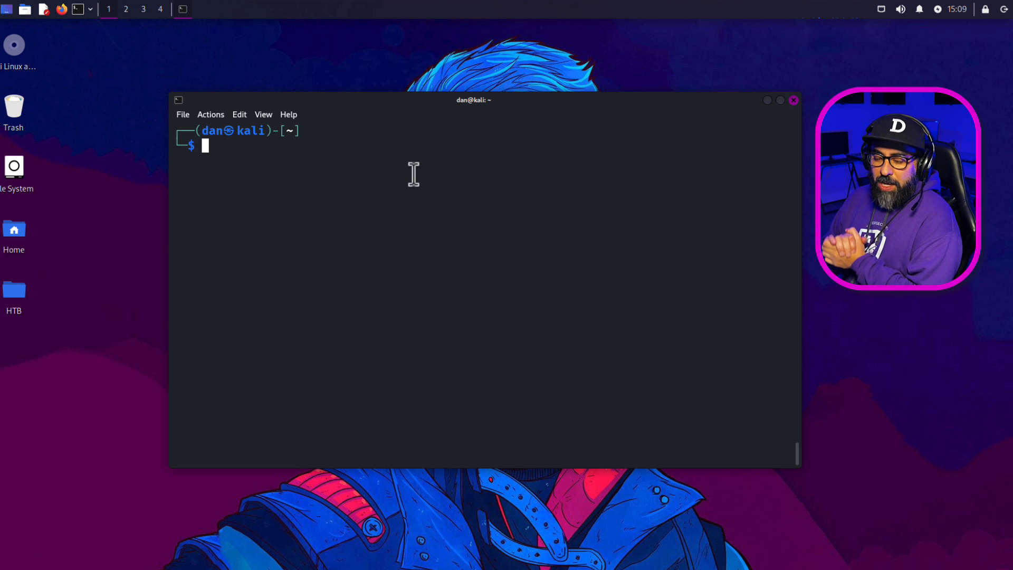
Read through the nmap manual page with 'man nmap' and quit it.
text(man nmap)
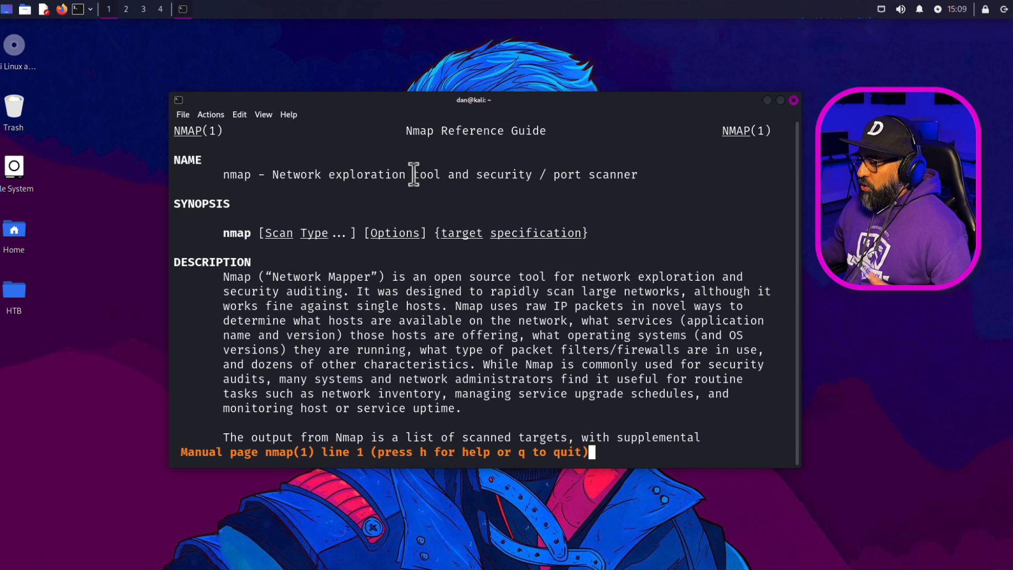
mouse_move(704, 184)
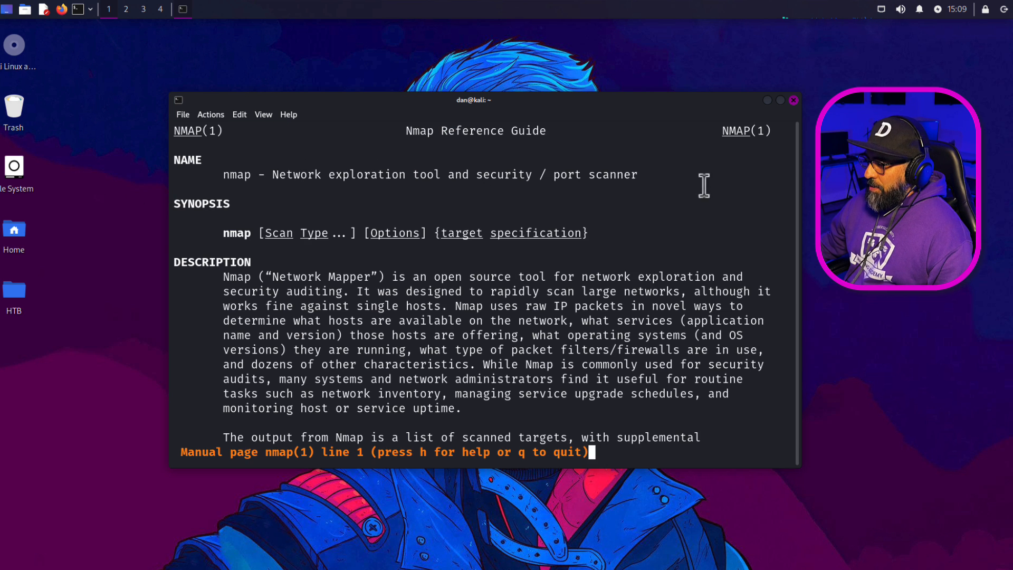
scroll(down, 3)
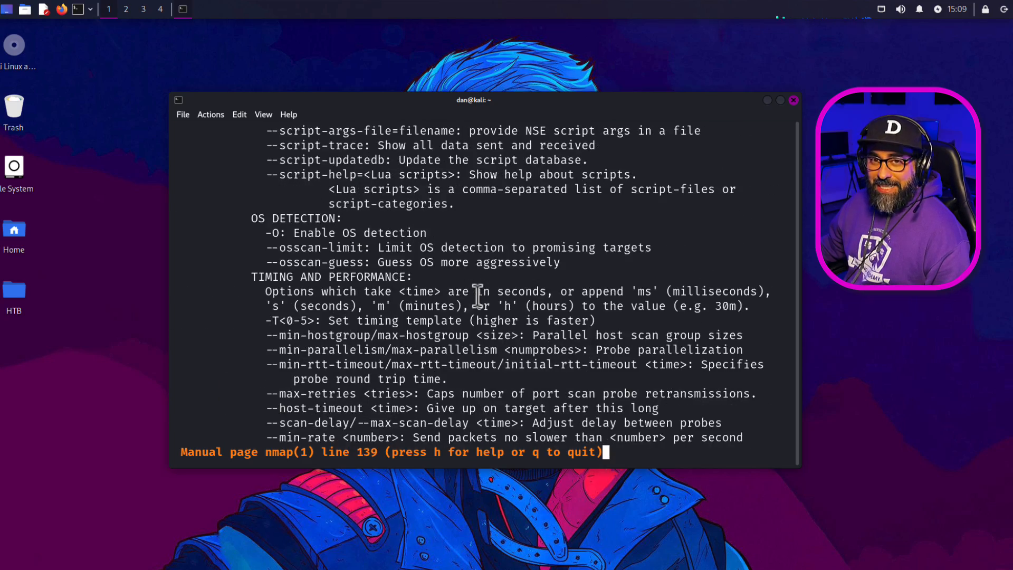
scroll(down, 3)
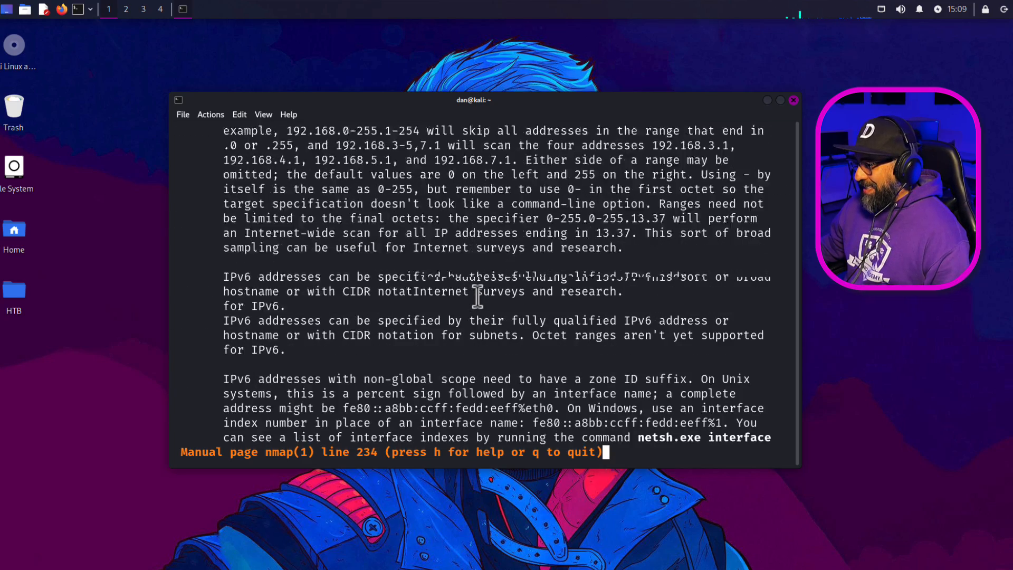
scroll(down, 3)
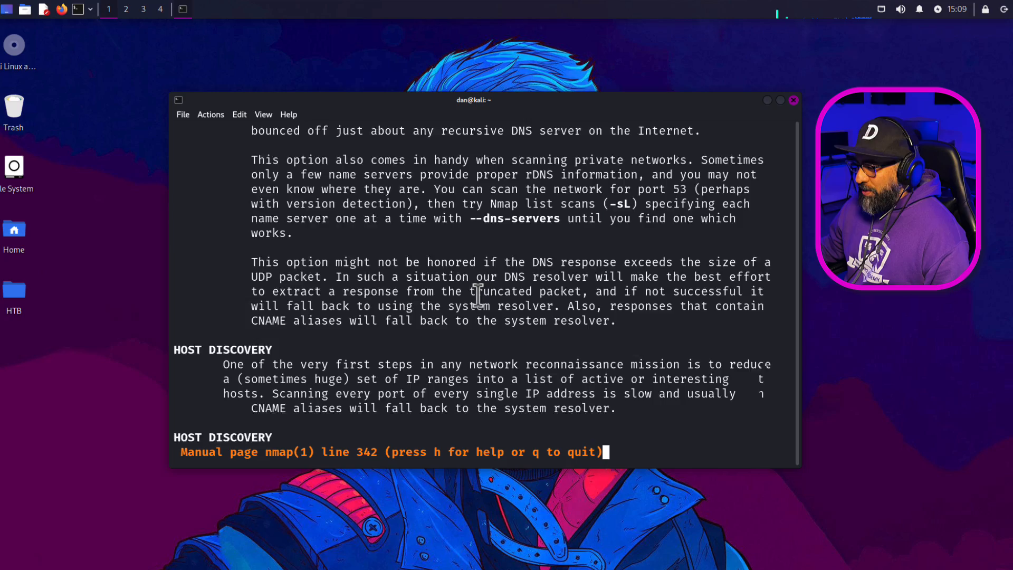
scroll(down, 3)
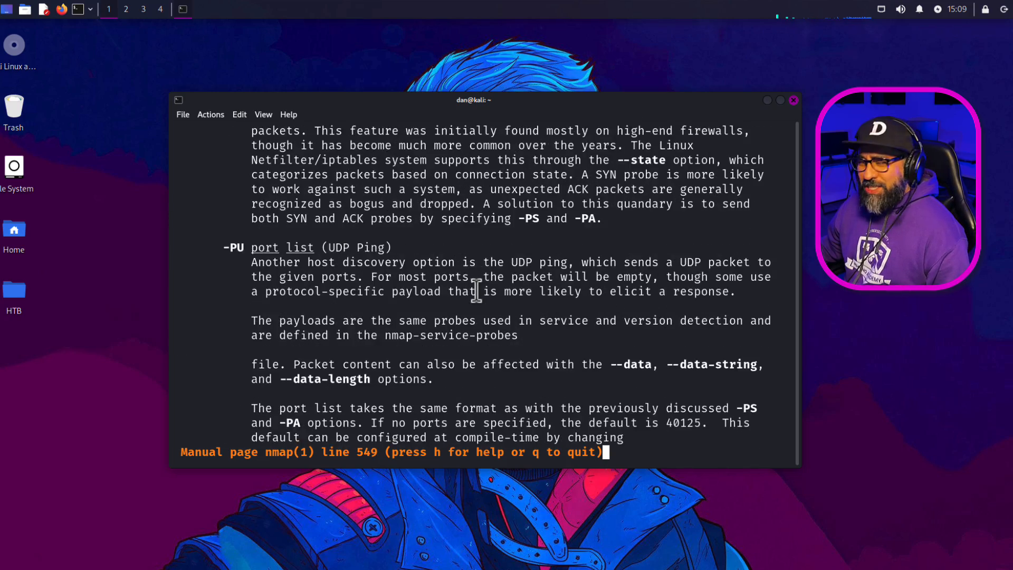
key(q)
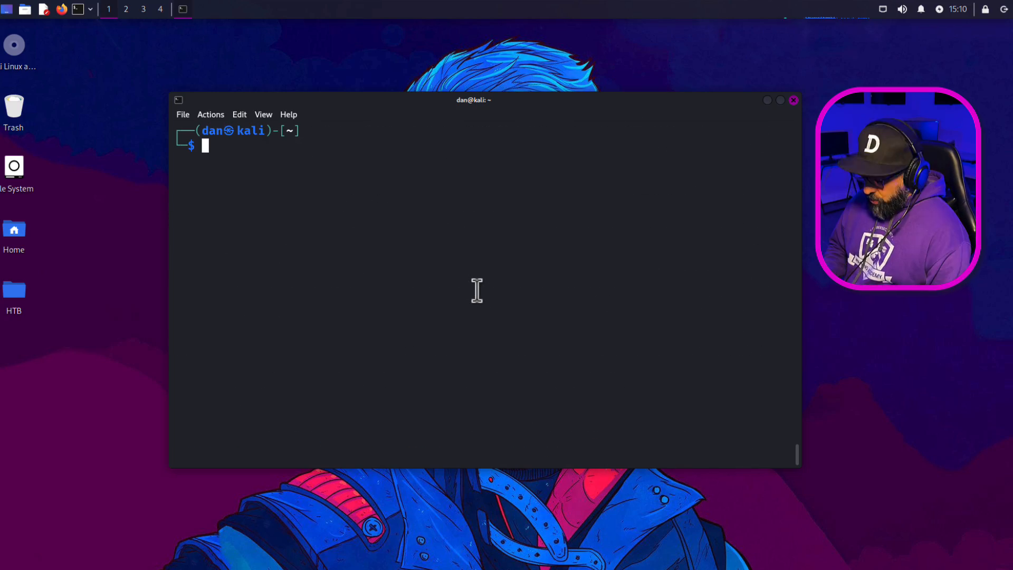
Compare 'nmap --help' with the short 'tldr nmap' summary, highlighting the OS detection example.
text(nmap --help)
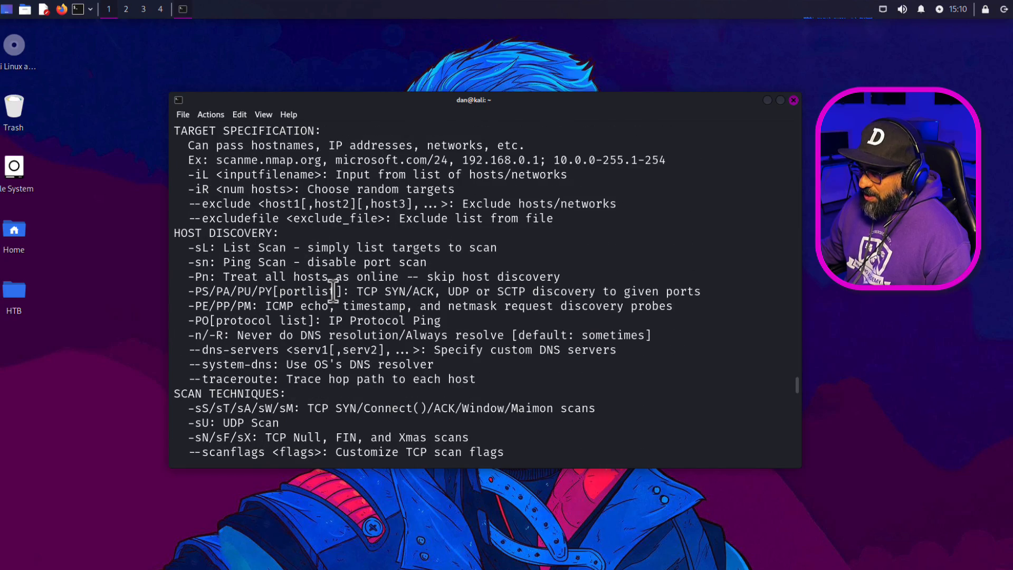
scroll(down, 3)
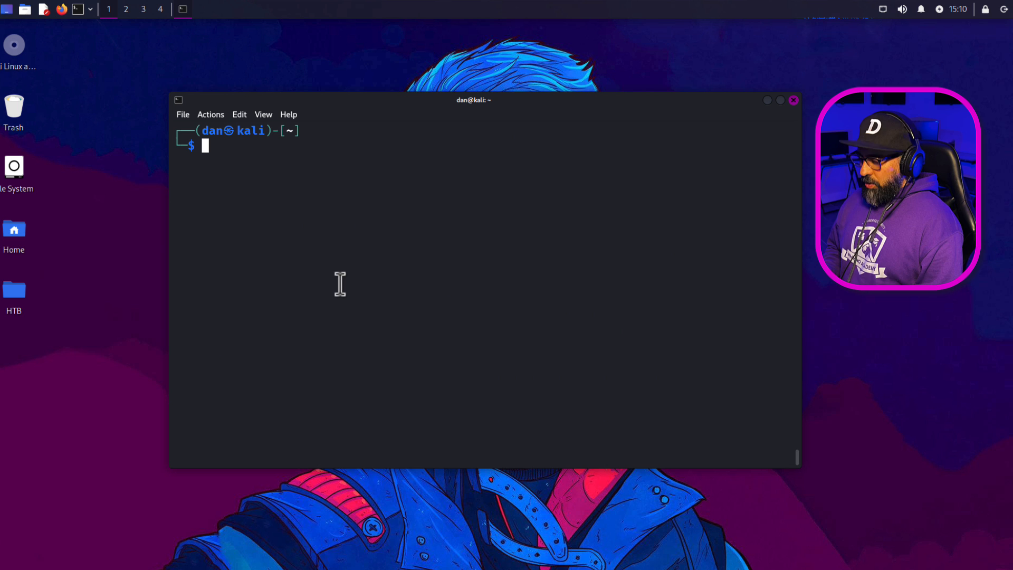
text(tldr nmap)
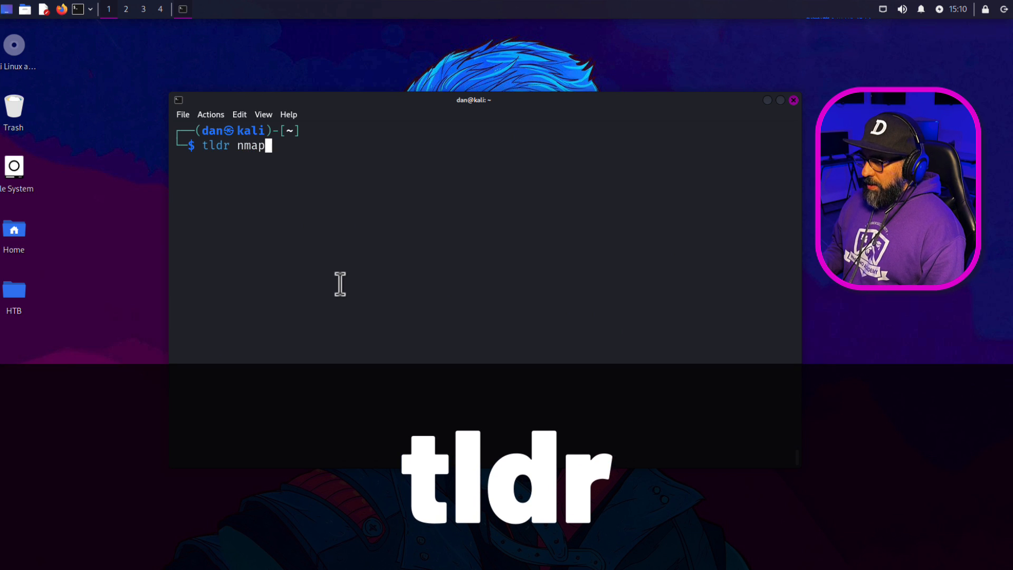
key(Return)
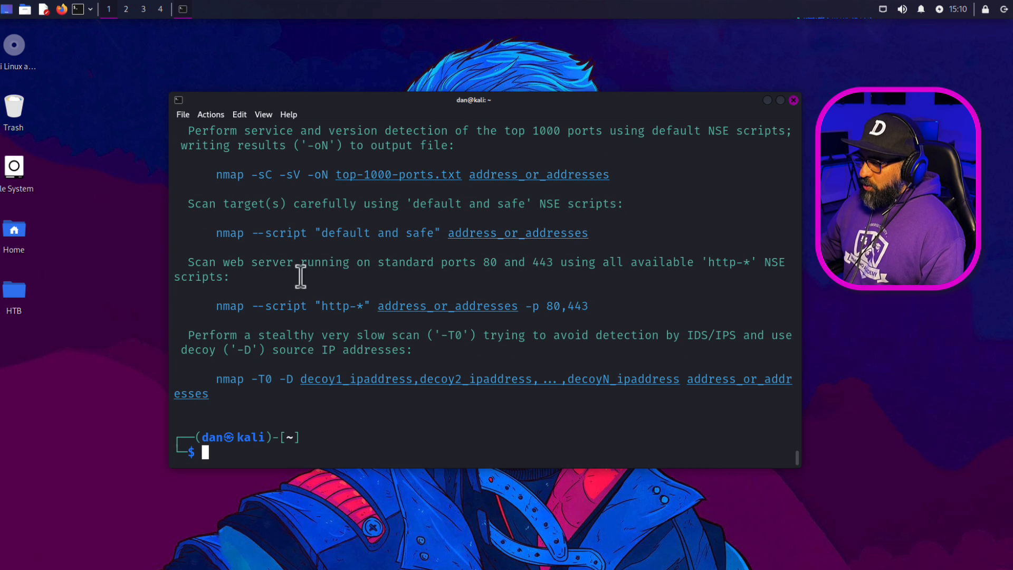
text(tldr nmap)
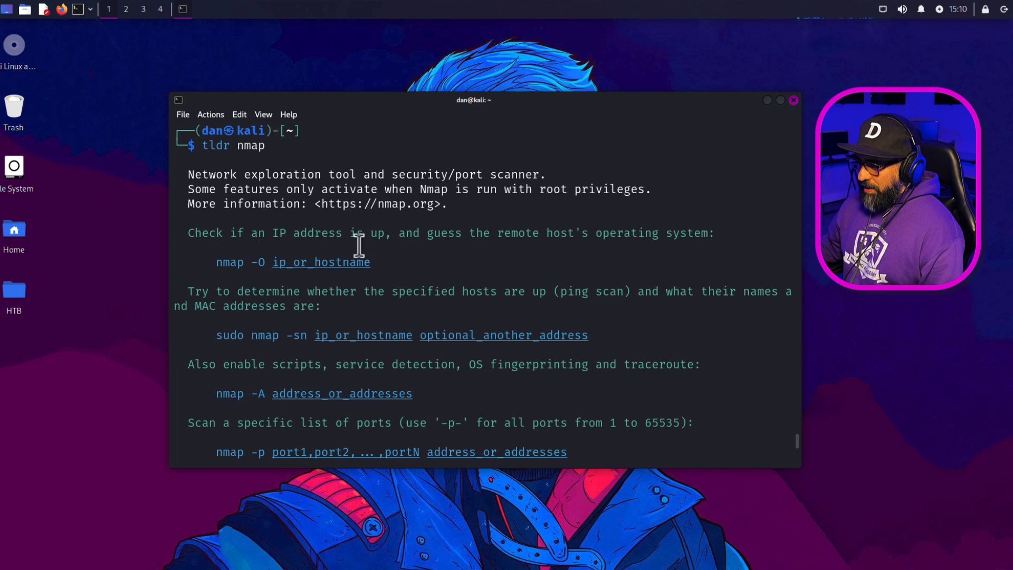
drag(215, 263, 370, 263)
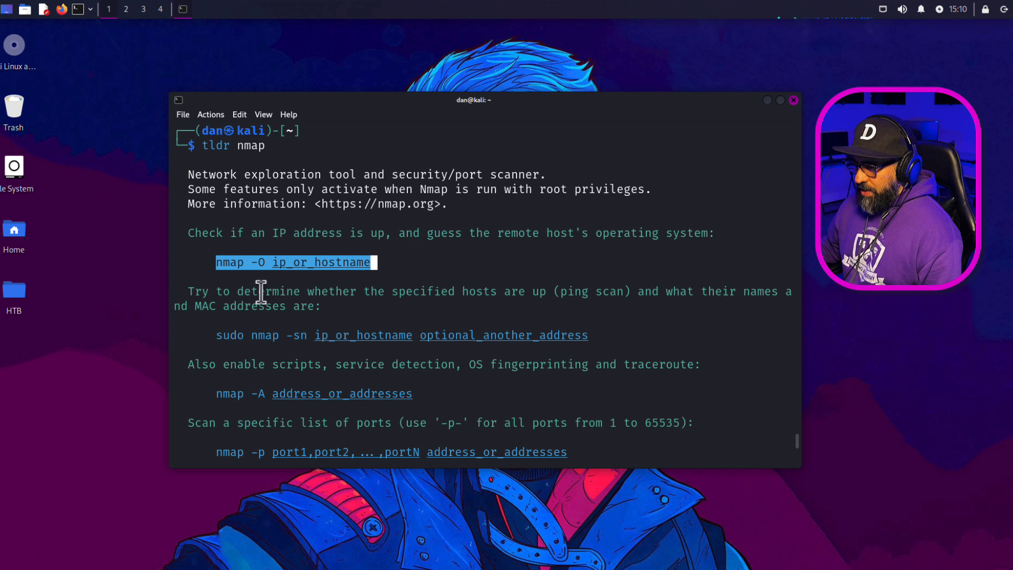
scroll(down, 3)
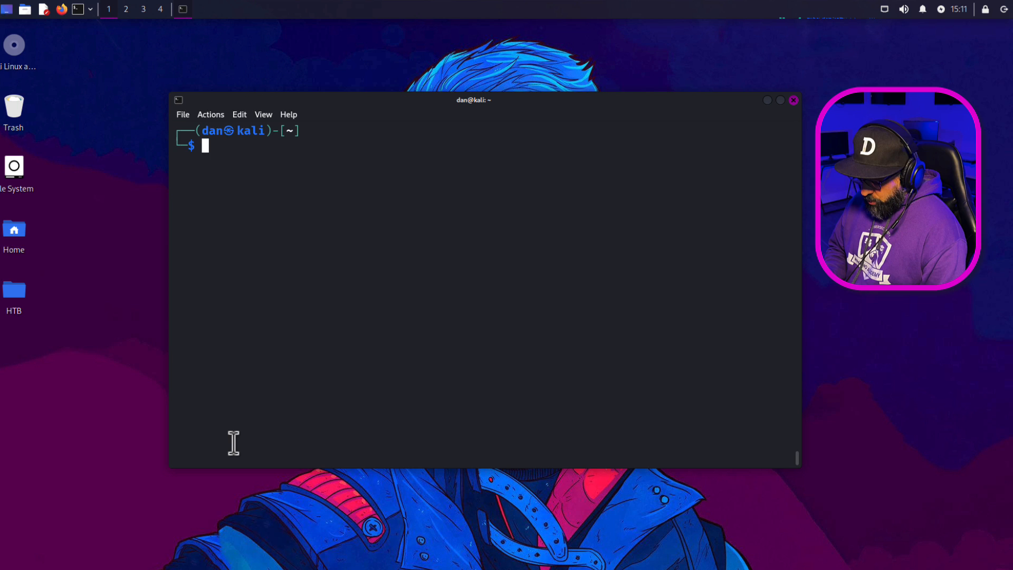
Install tldr with 'sudo apt install tldr' and check the code editor path with 'which code'.
text(sudo apt install tldr)
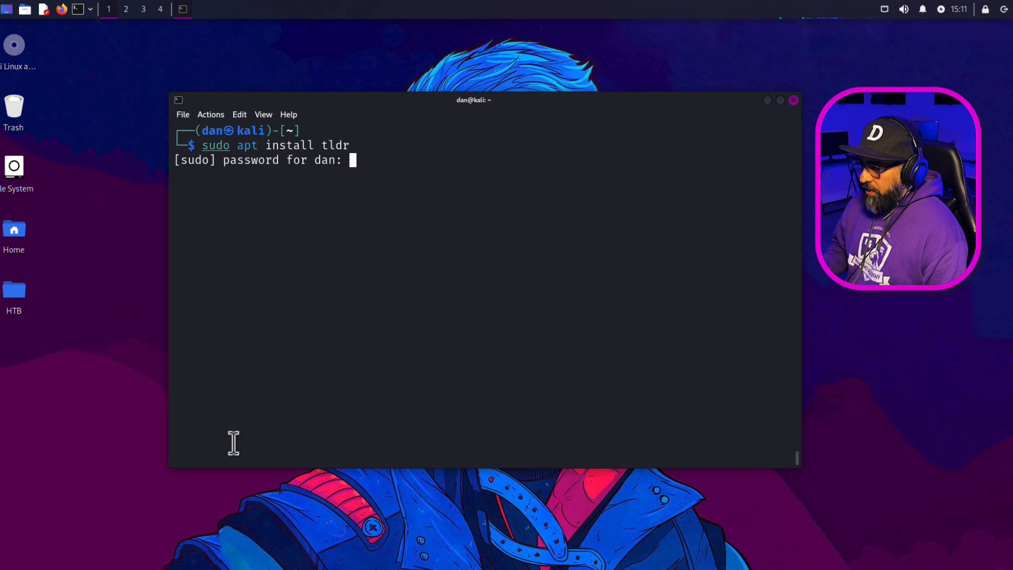
key(Return)
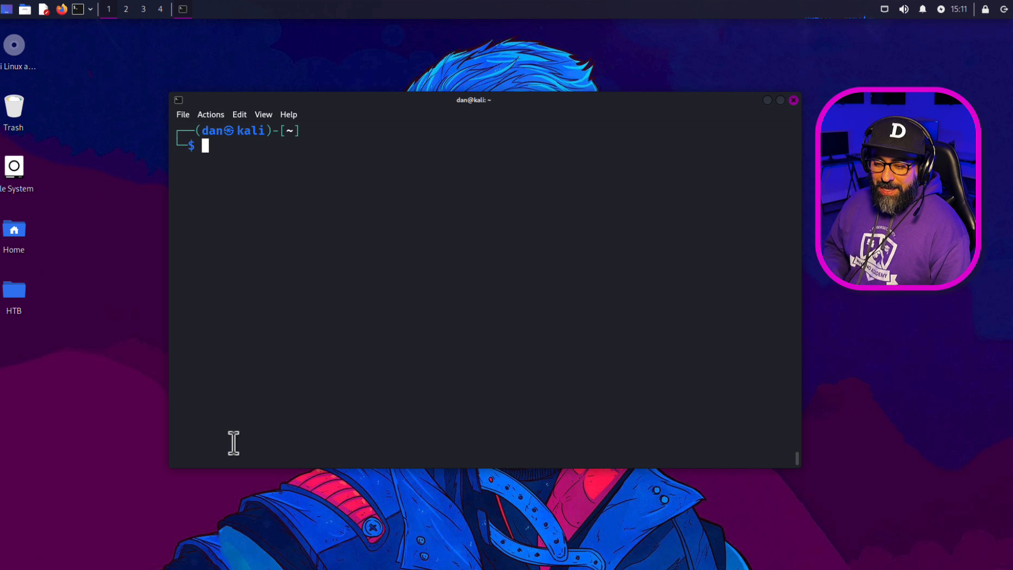
mouse_move(344, 211)
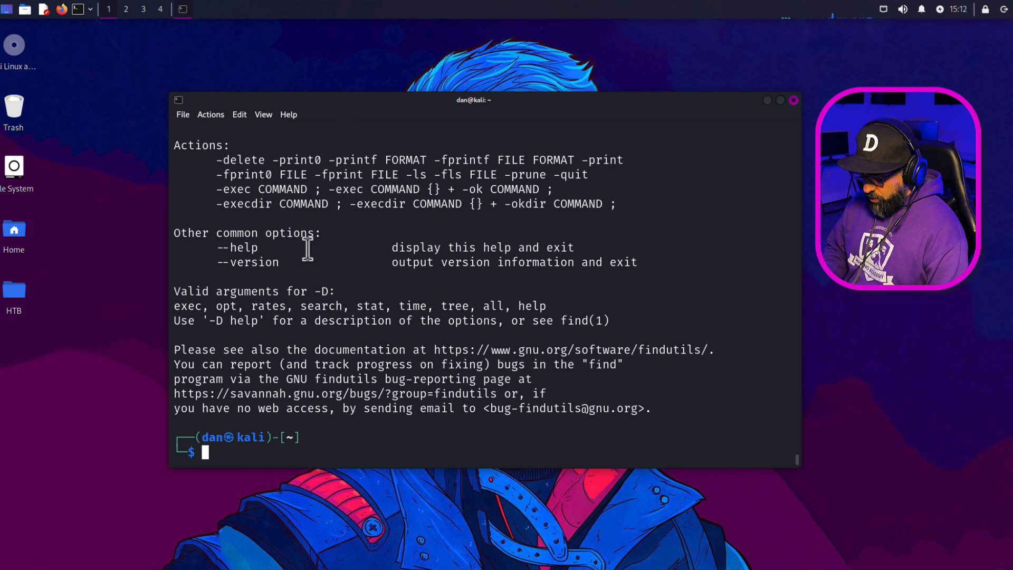
text(which code)
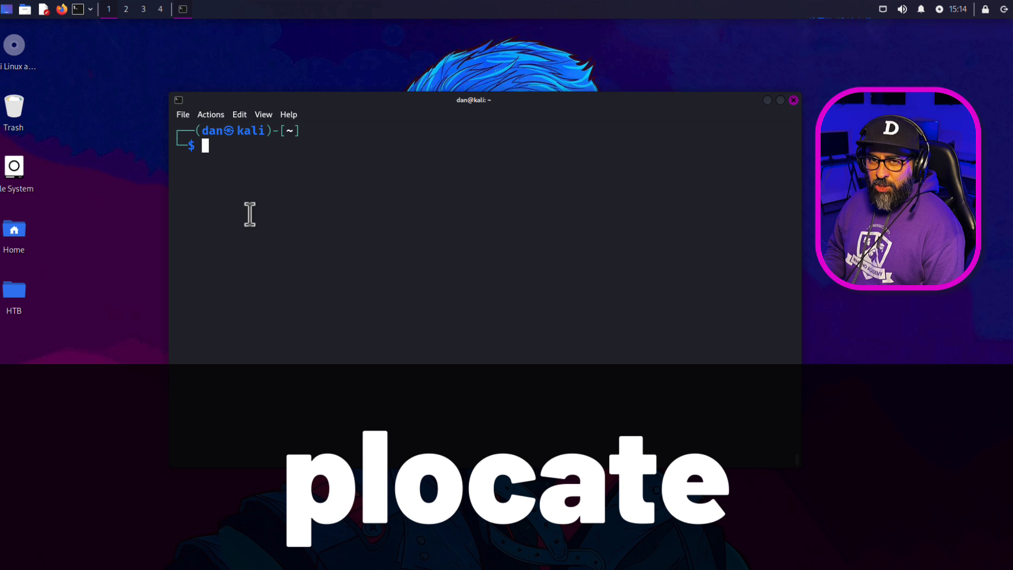
text(sudo ap)
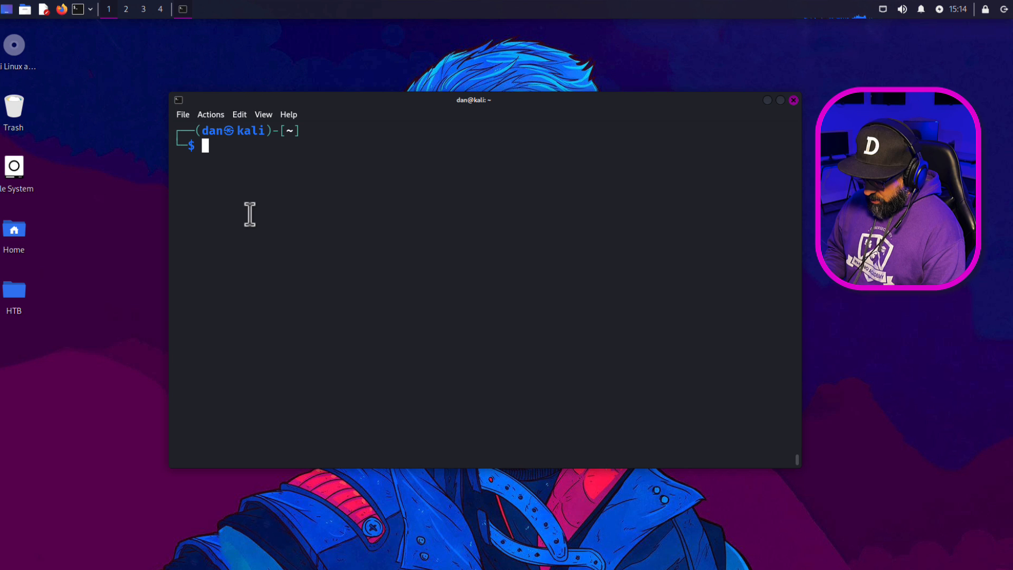
Run 'tldr plocate', 'sudo updatedb' and 'plocate myfile.txt', then cd to /home/dan/.local/share/ and list it.
text(tldr plocate)
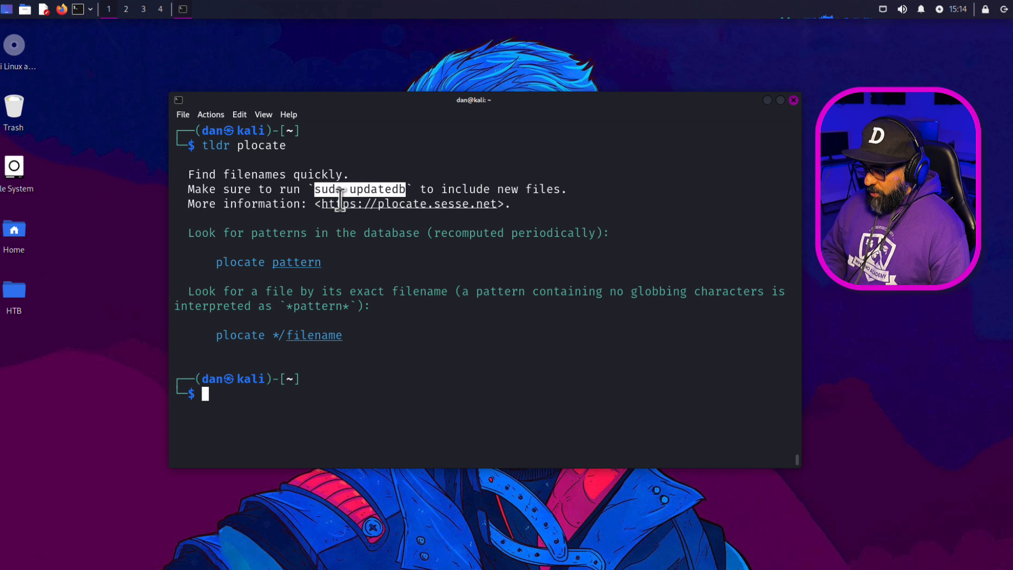
text(sudo updatedb)
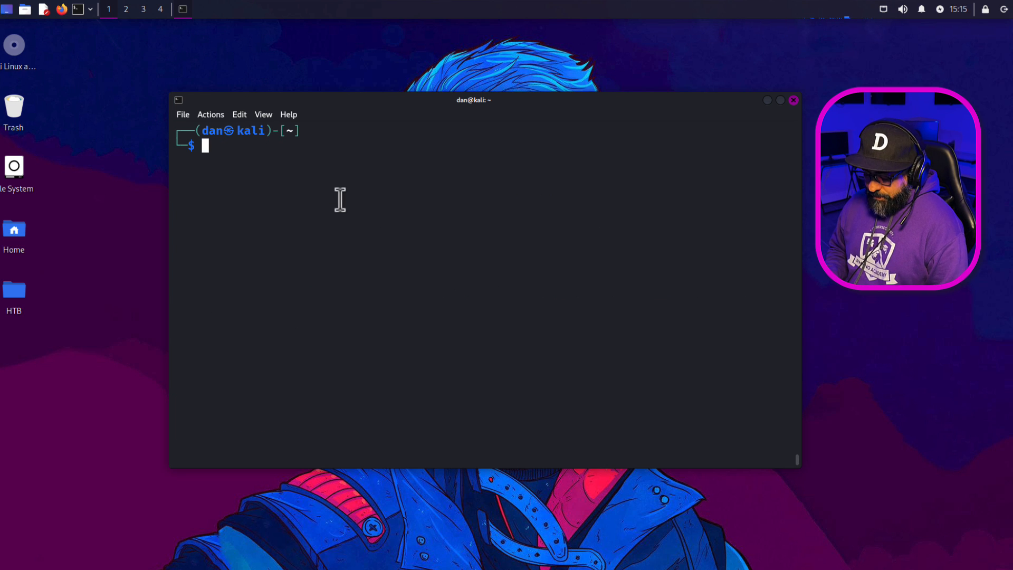
text(pl)
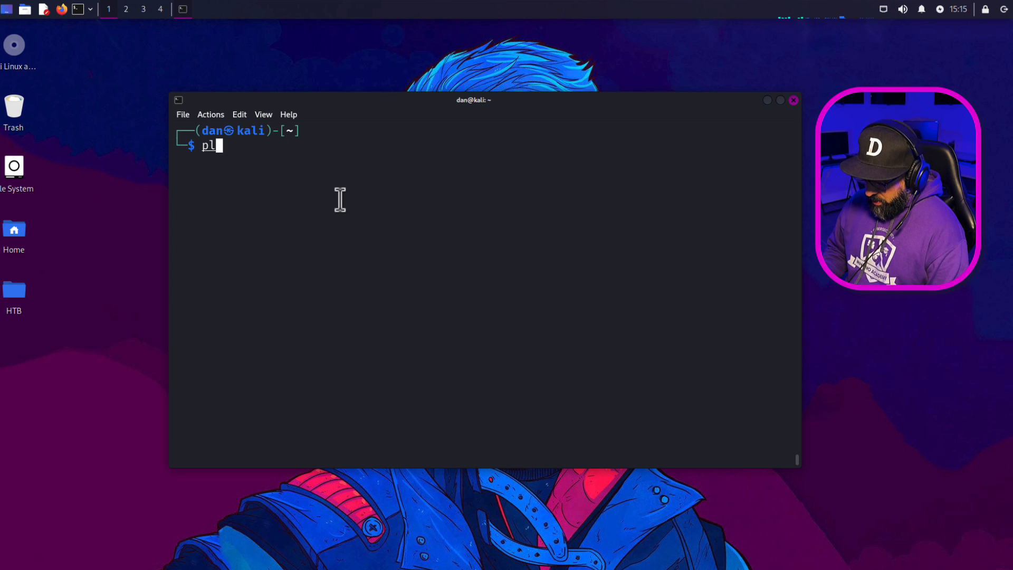
text(ocate myfile.txt)
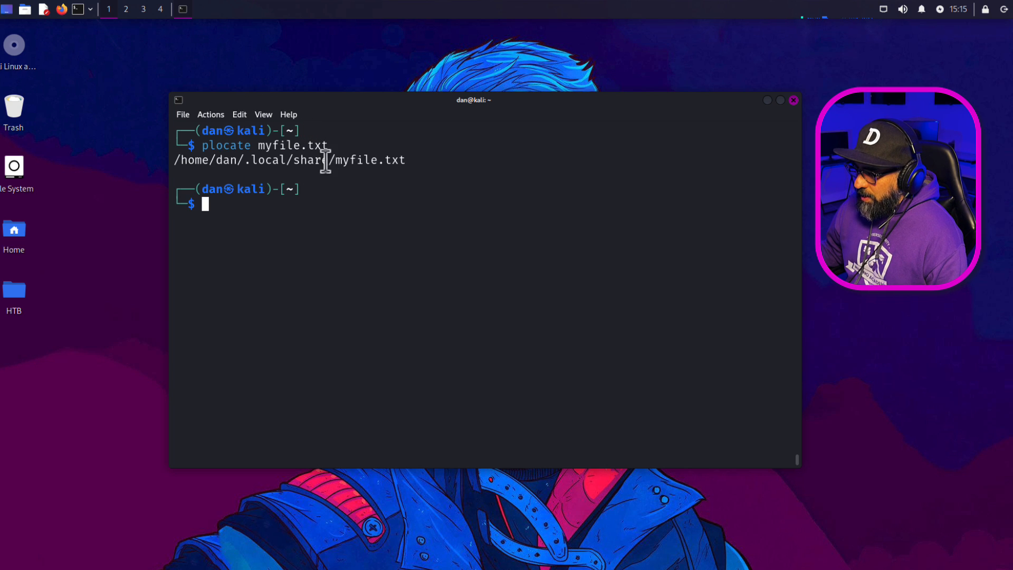
text(/home/dan/.local/share/)
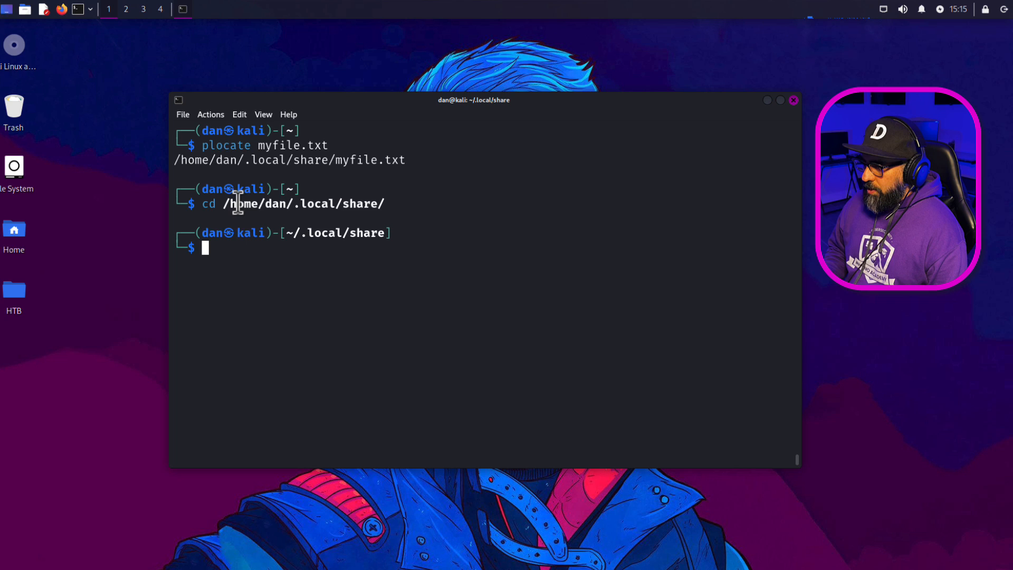
text(ls)
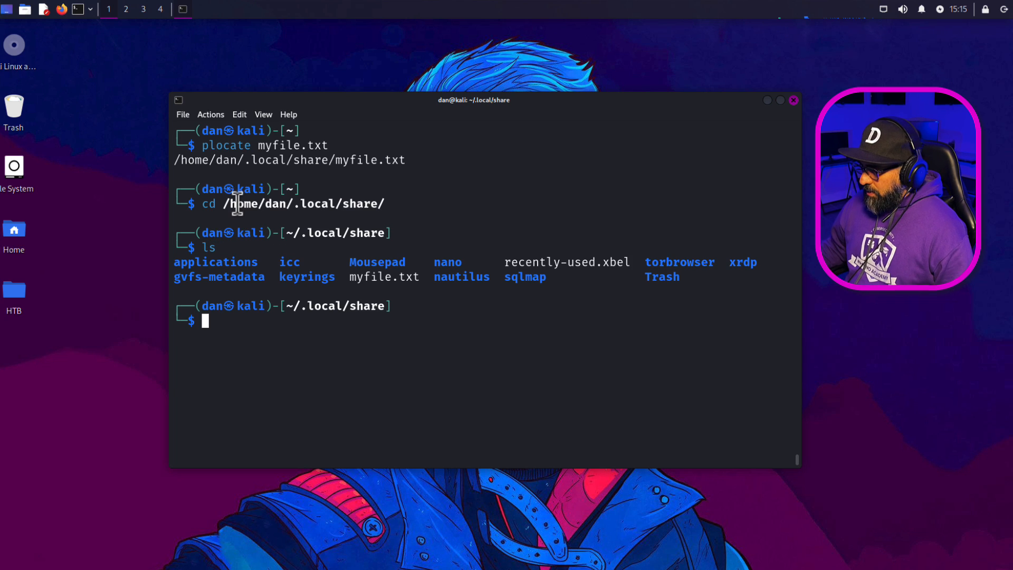
mouse_move(316, 341)
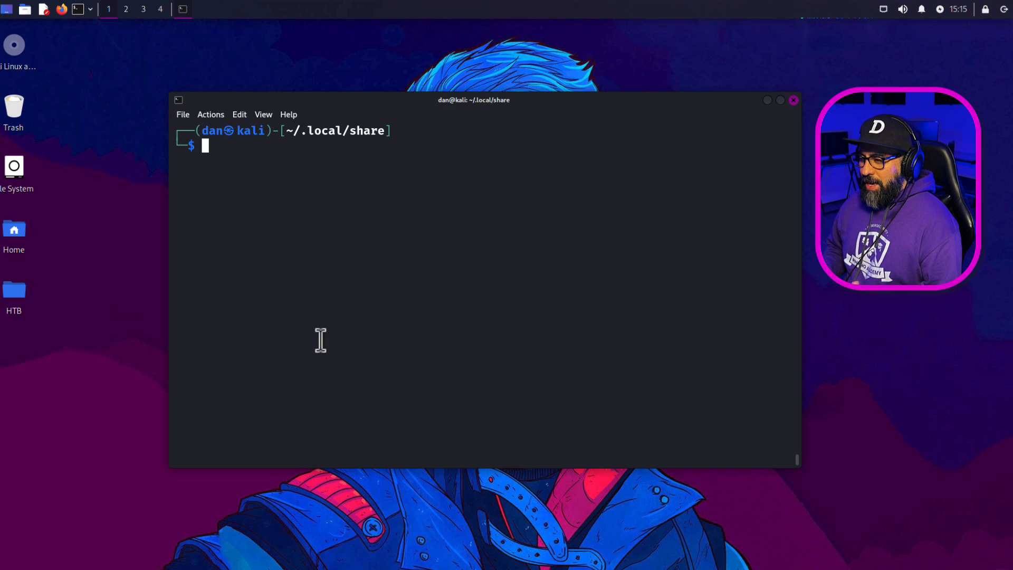
List ~/.local/share and launch Code - OSS on it with 'code .'.
text(&)
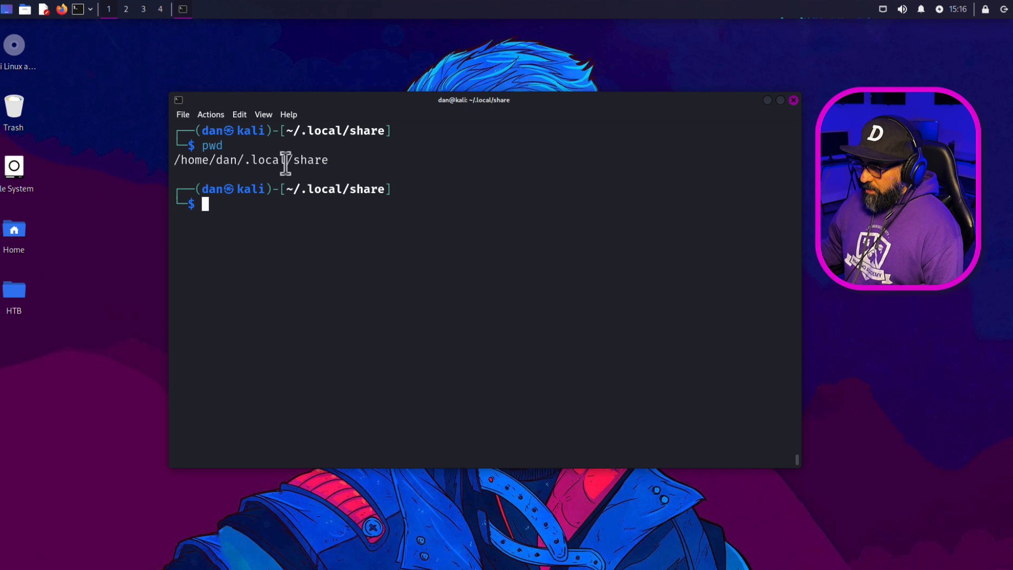
text(ls)
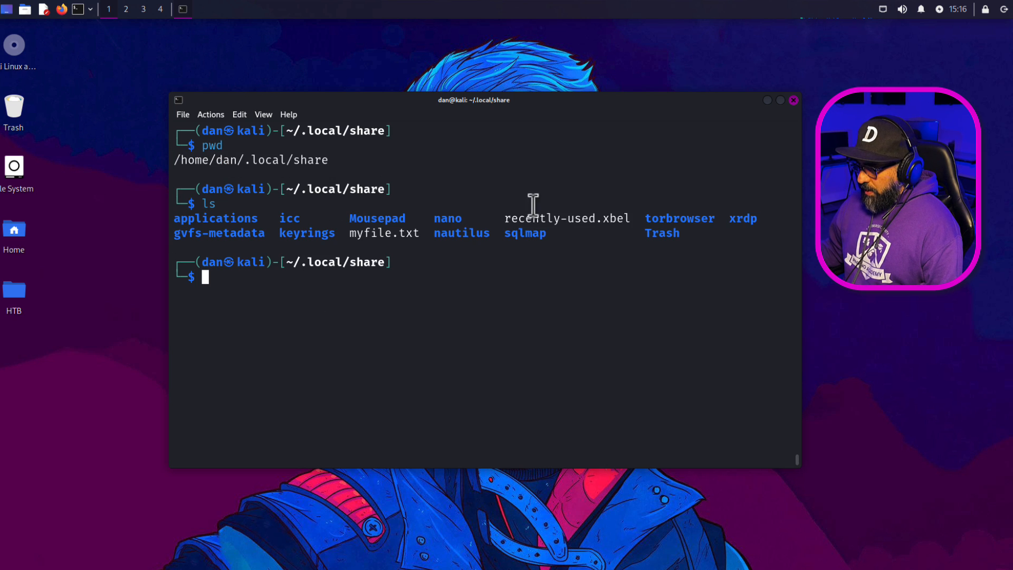
mouse_move(255, 281)
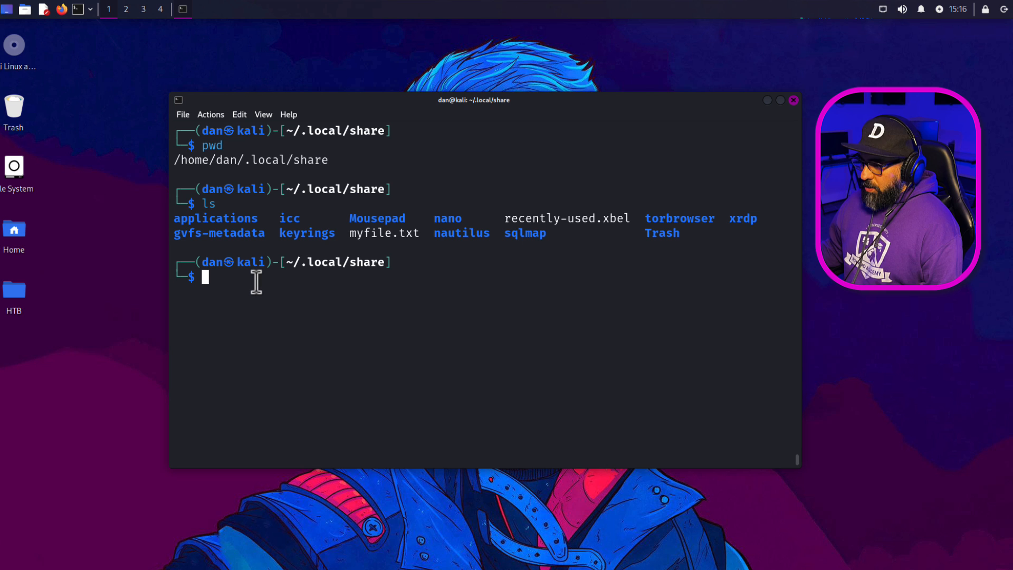
text(code .)
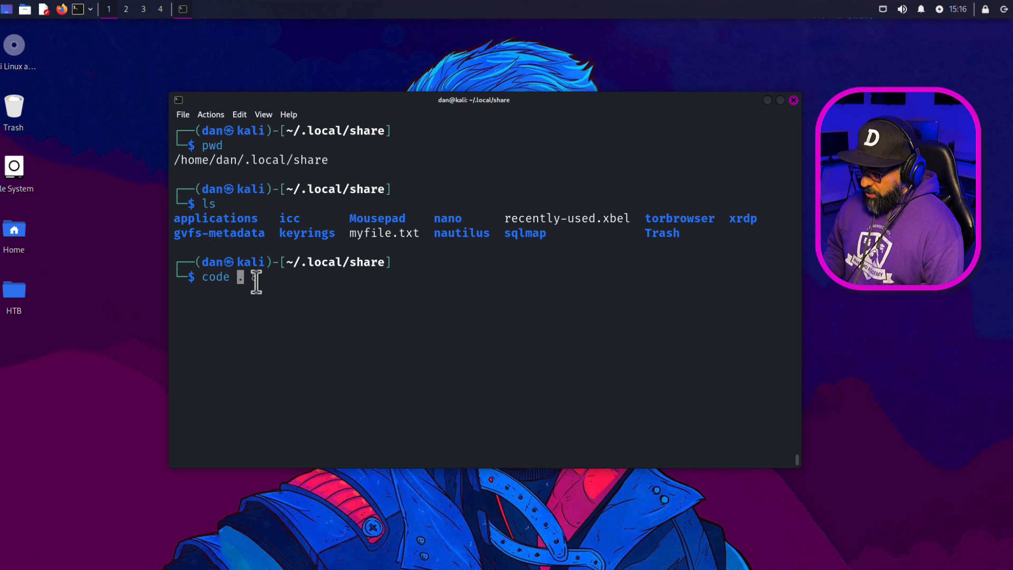
key(Return)
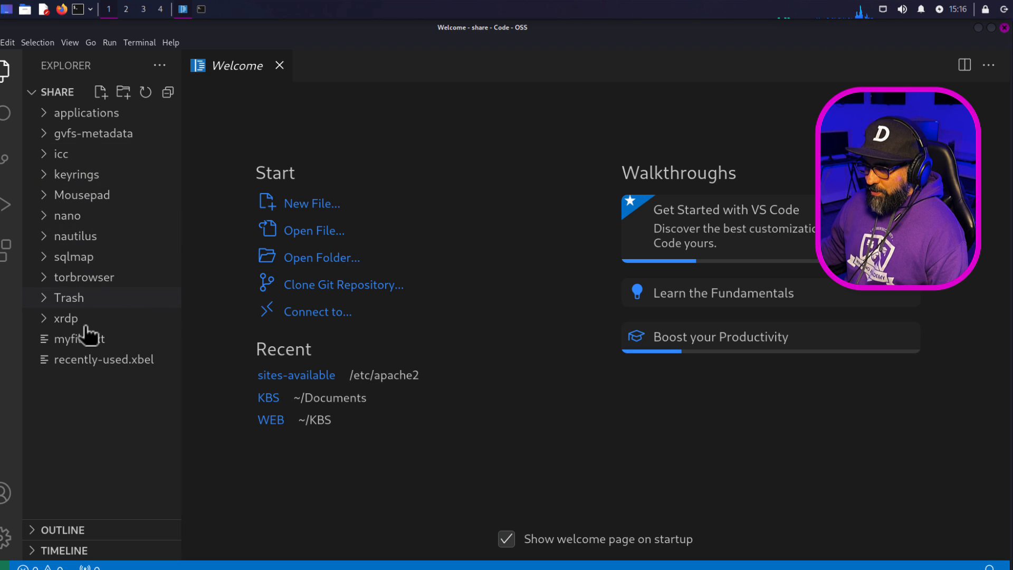
View myfile.txt in the editor, then run 'subl . &' so the editor starts as a background job.
click(107, 358)
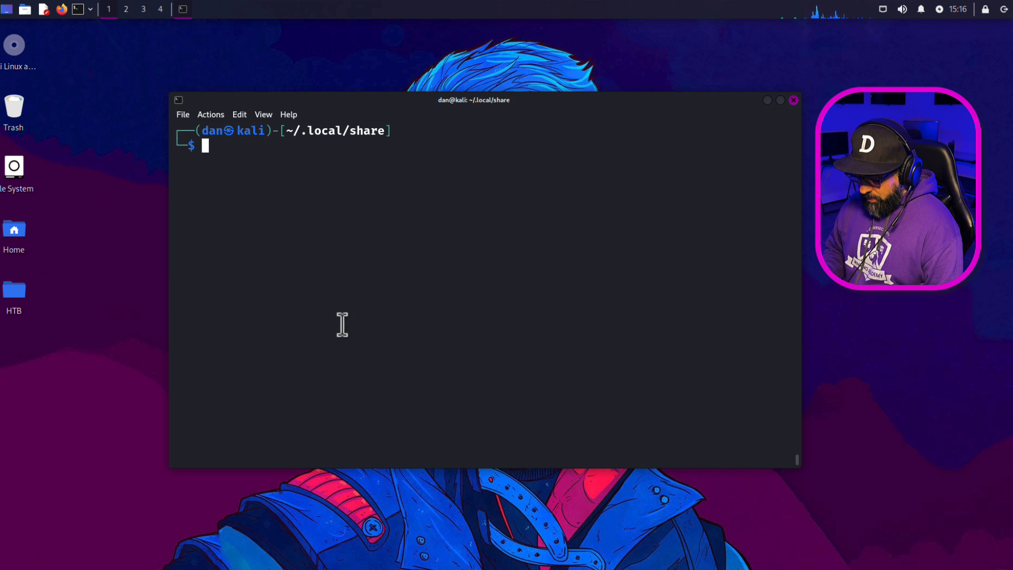
text(subl . &)
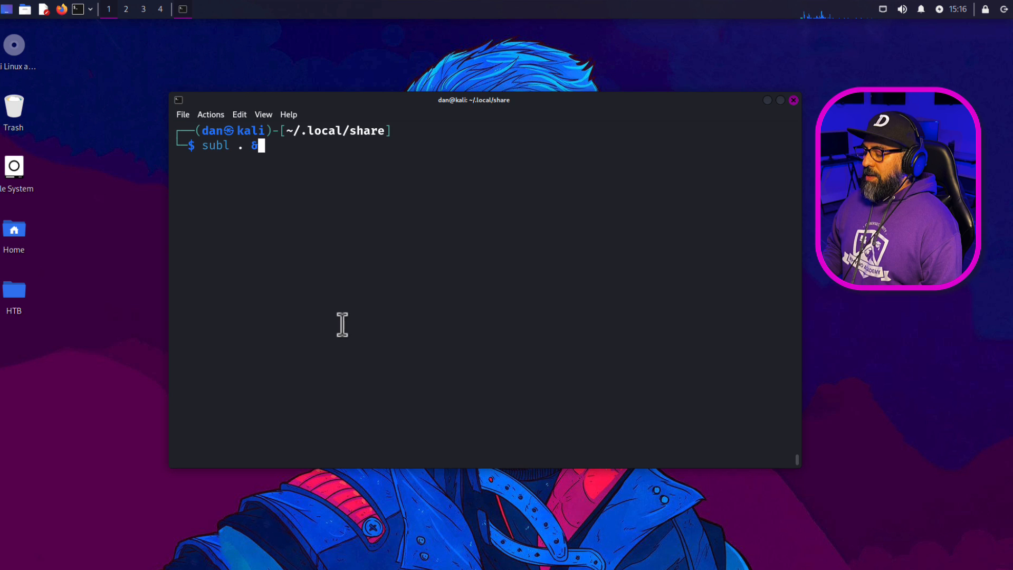
key(Return)
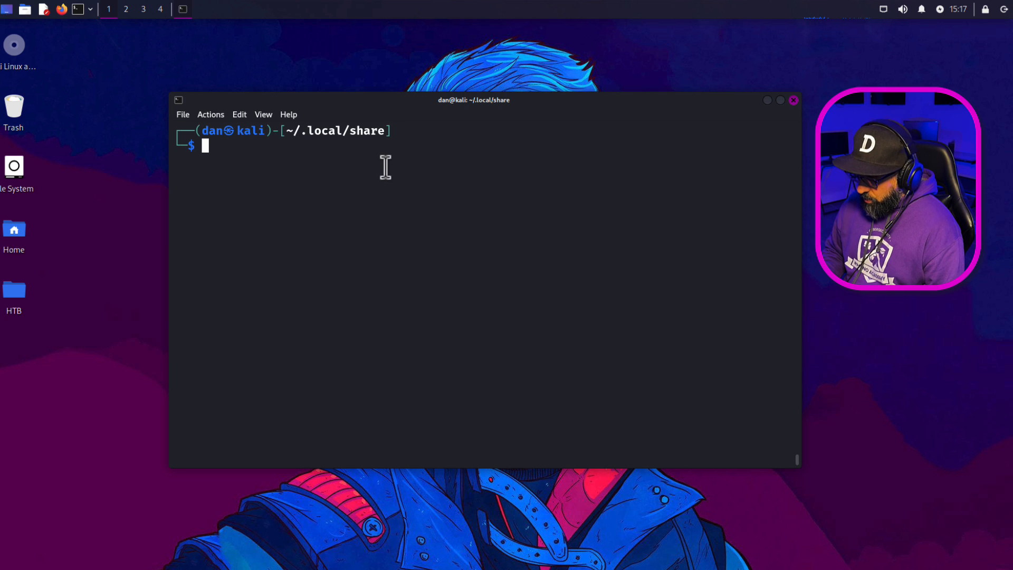
cd into /etc/apache2/sites-available and toggle back to ~/.local/share and forth with 'cd -'.
text(cd /etc/apache2/sites-available)
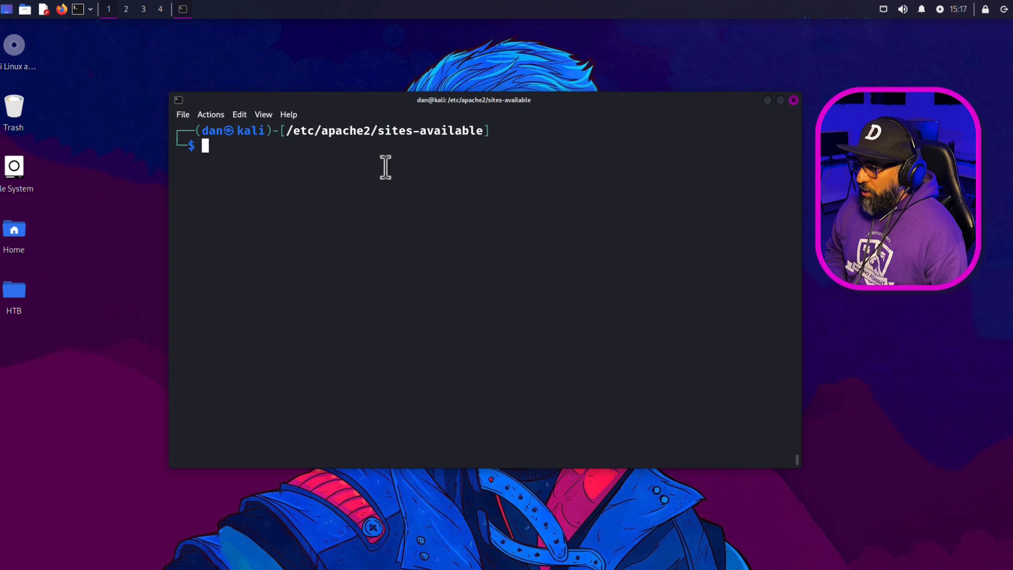
text(cd -)
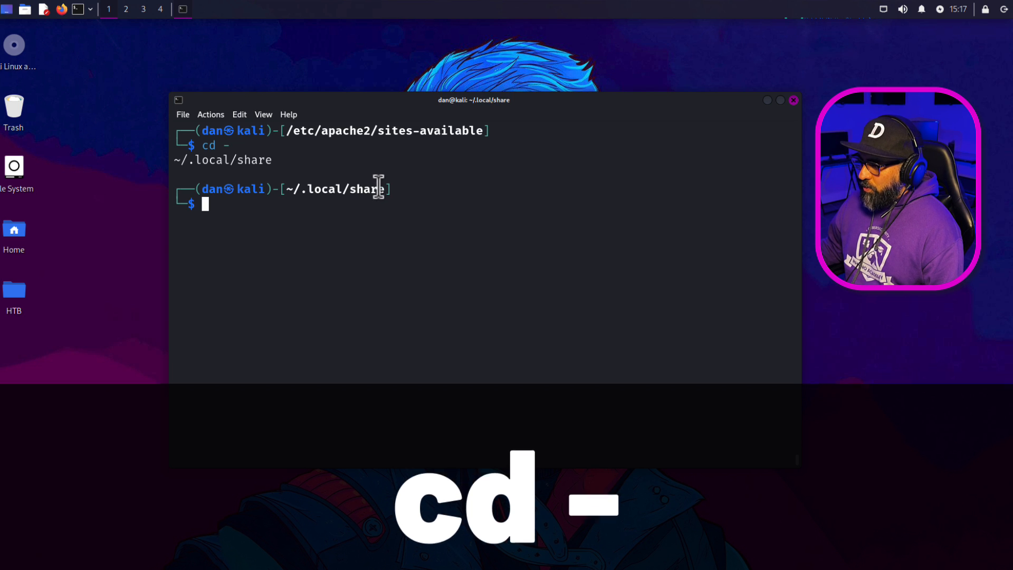
text(djkehdjkwhedhejhfkehf)
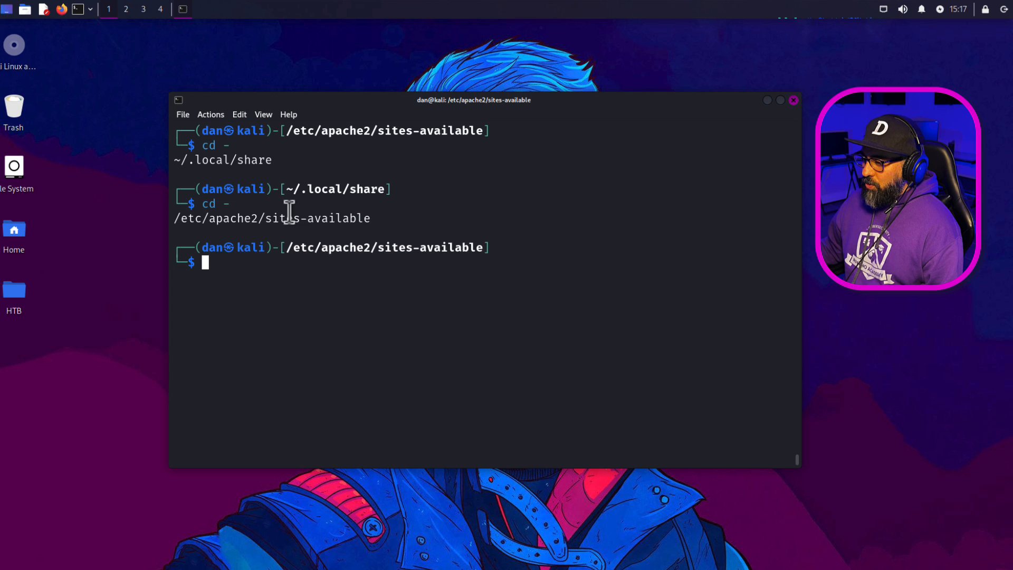
text(~)
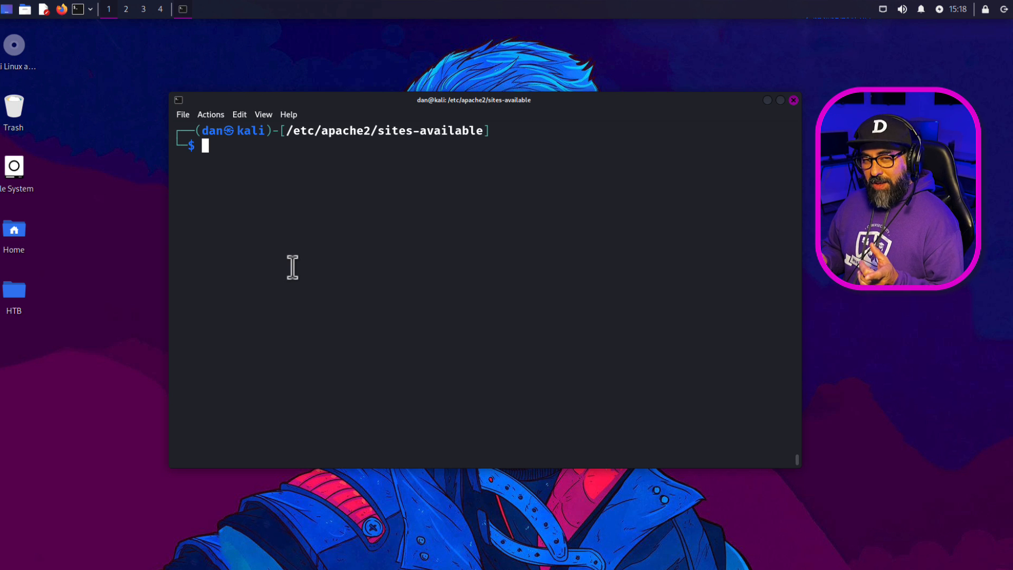
Go home with 'cd ~', list its folders, visit root with 'cd /' and return with 'cd -'.
text(cd)
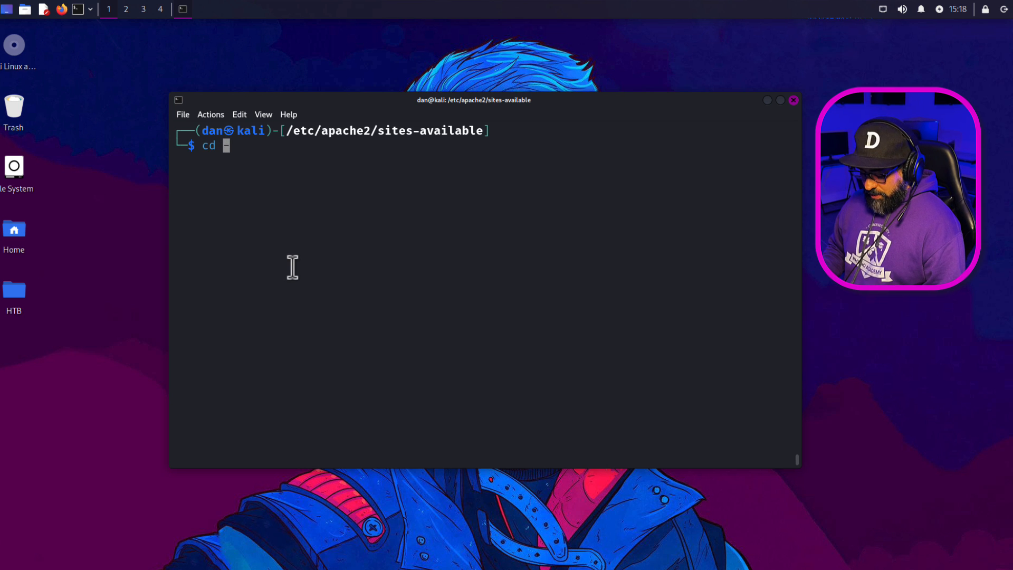
text(~/.local/share/)
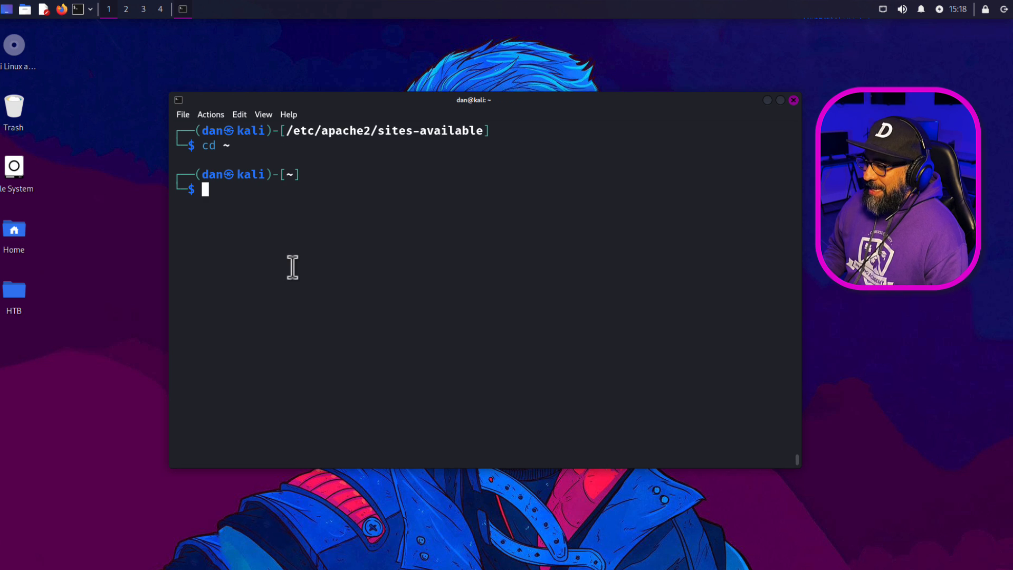
text(ls)
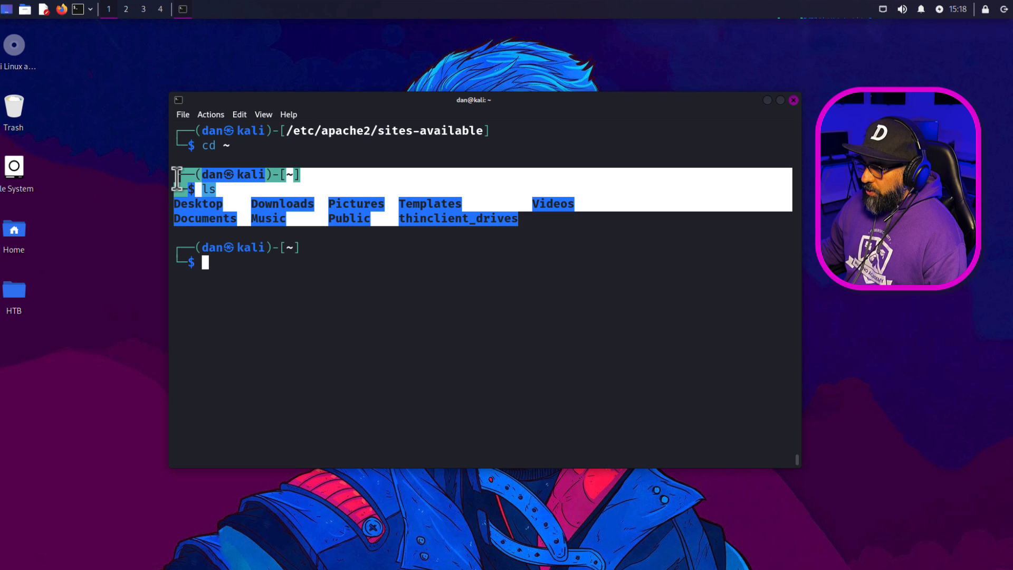
text(cd -)
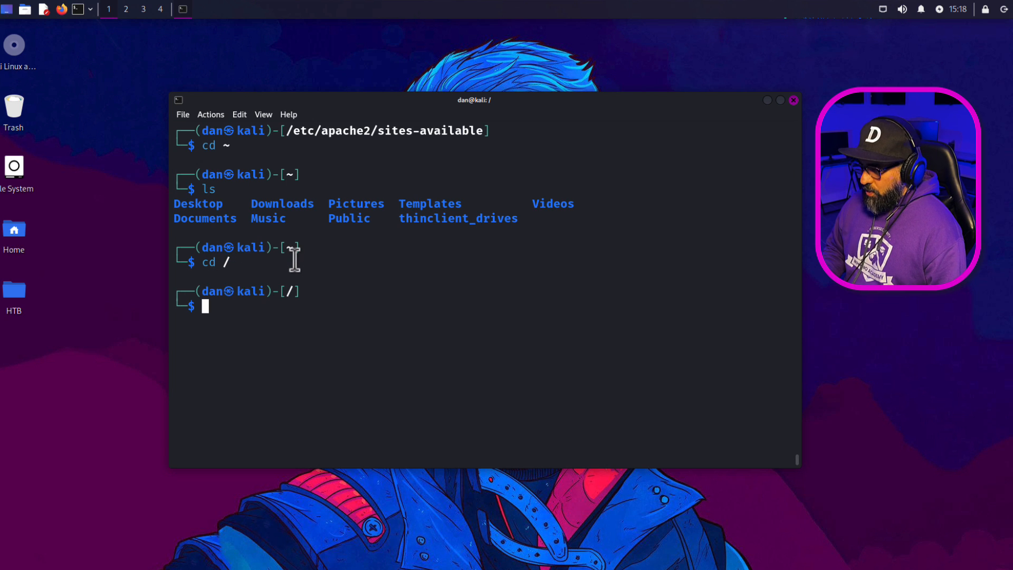
text(ls)
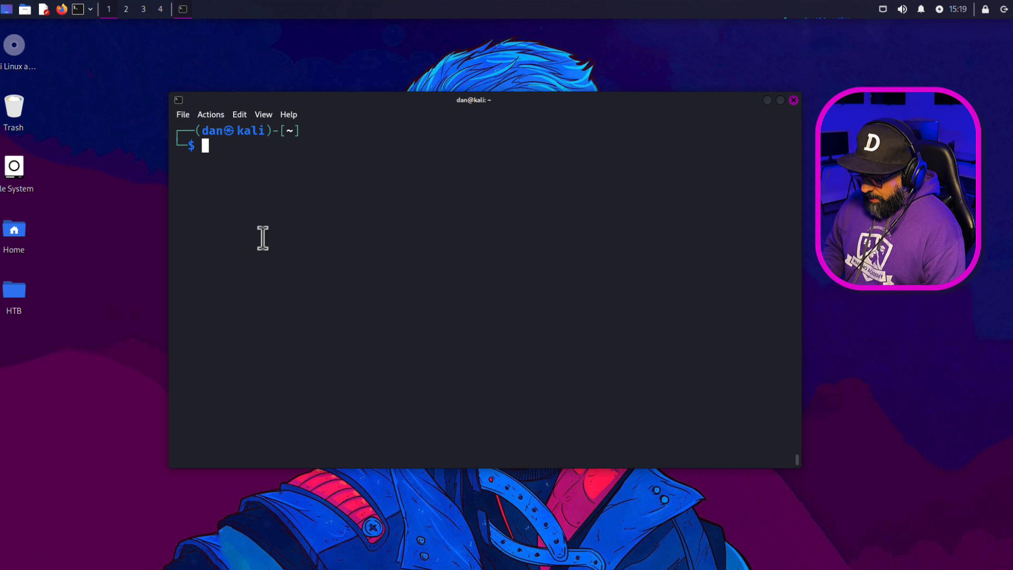
Show interfaces with 'ip a' and ifconfig, then just the IPs 10.11.0.245, 172.17.0.1, 172.18.0.1 via 'hostname -I'.
key(Return)
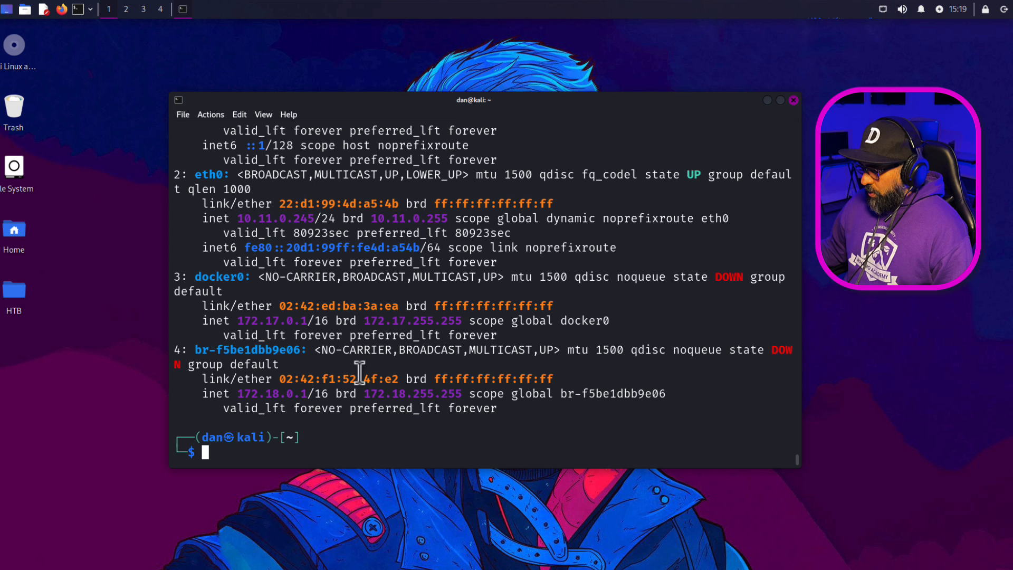
text(ip a)
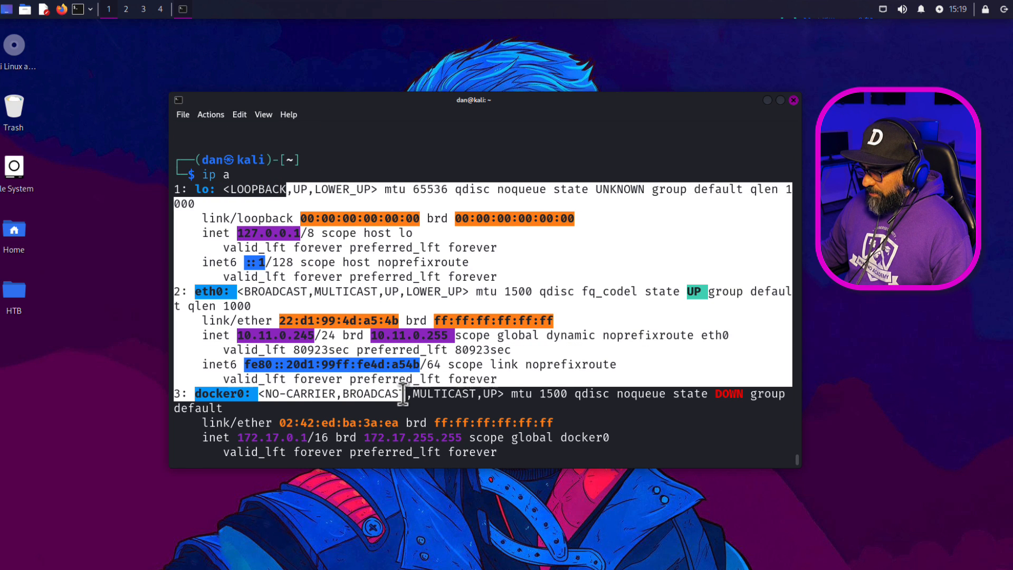
key(Return)
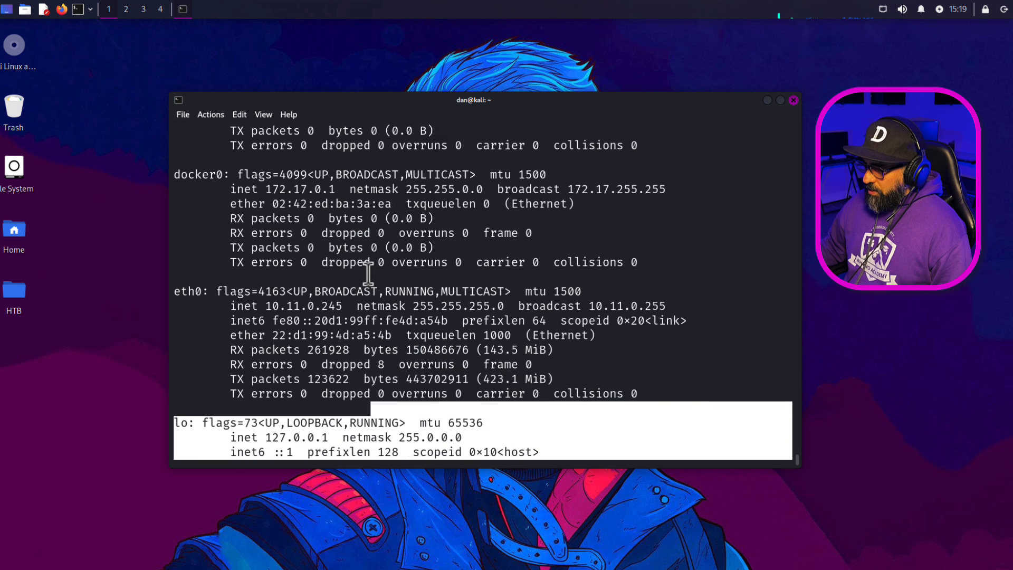
scroll(down, 3)
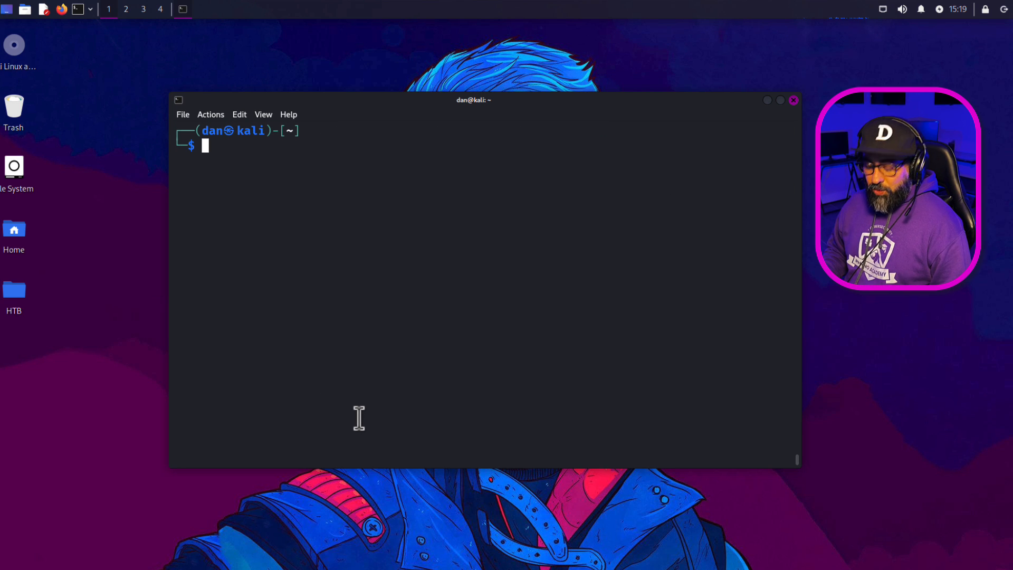
text(hostname -I)
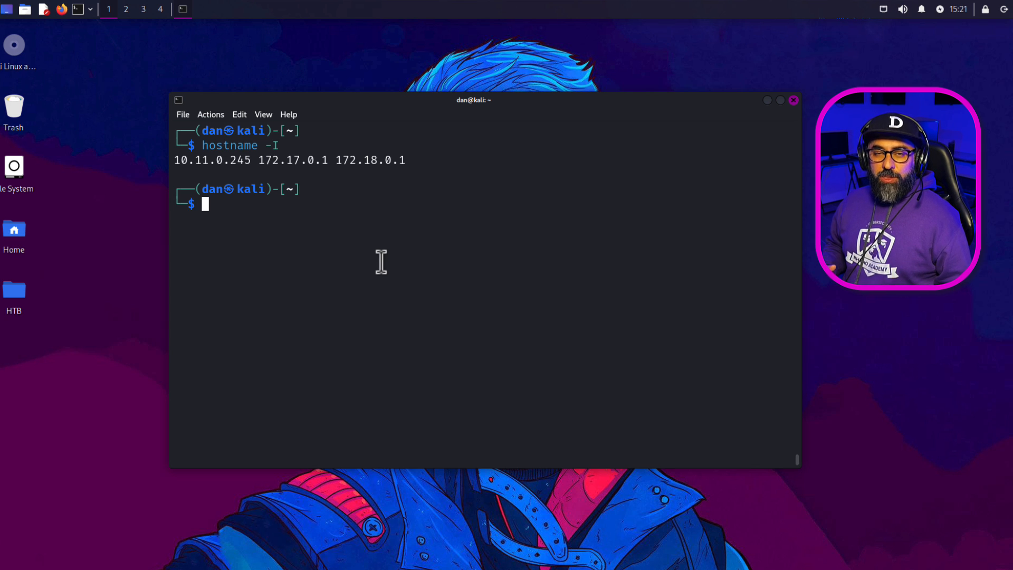
Echo 'this is my book' into myfile.txt with >, append 'this is my text' with >>, and cat the result.
text(")
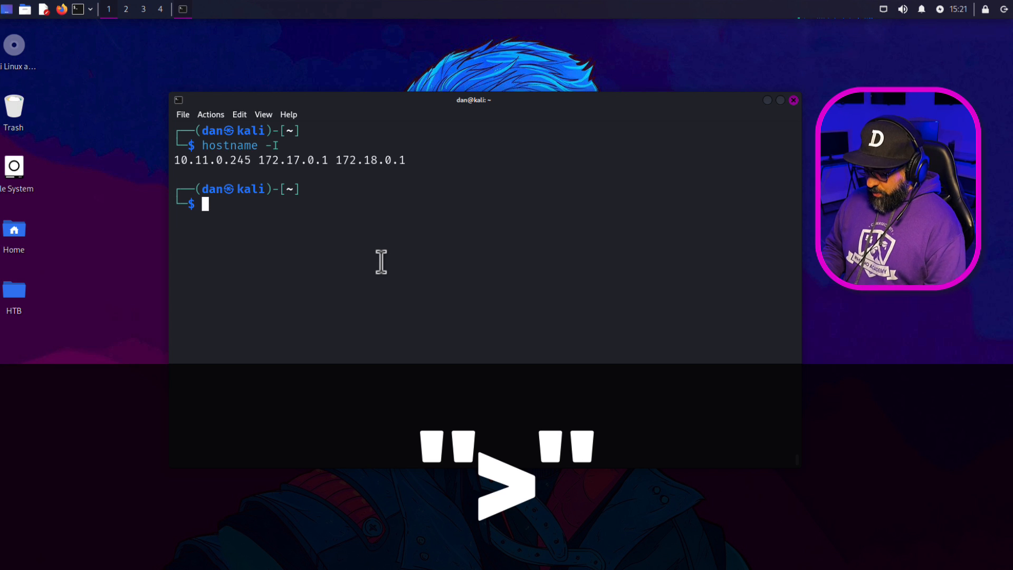
text(touch myfile.txt)
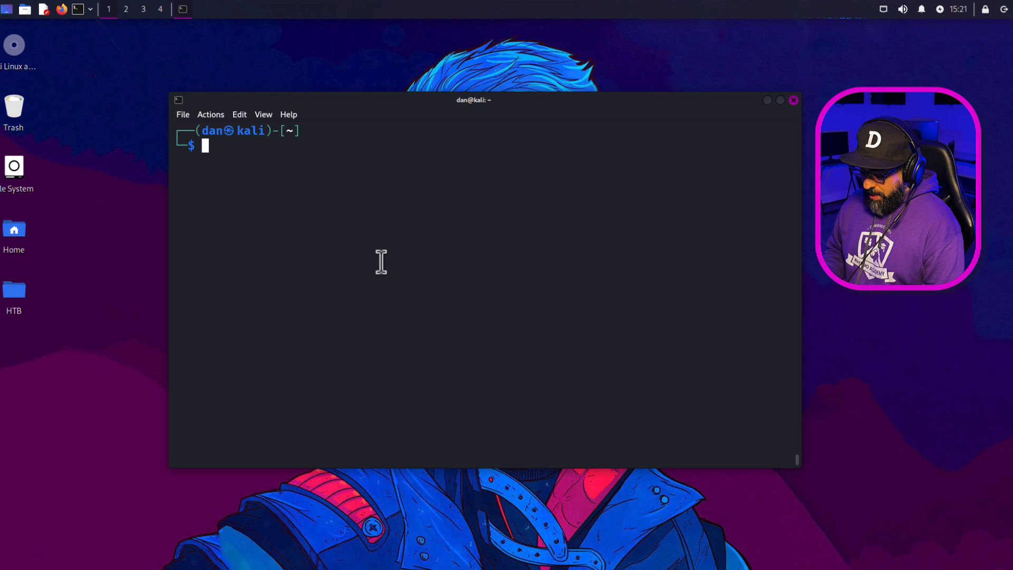
text(echo "this is my text" >> myfile.txt)
text(cat myfile.txt)
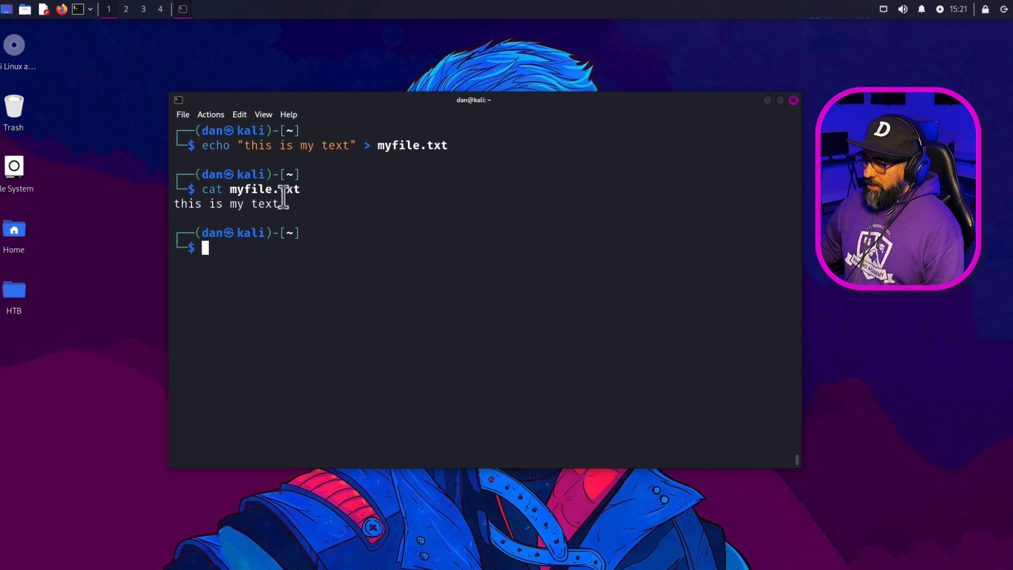
mouse_move(246, 258)
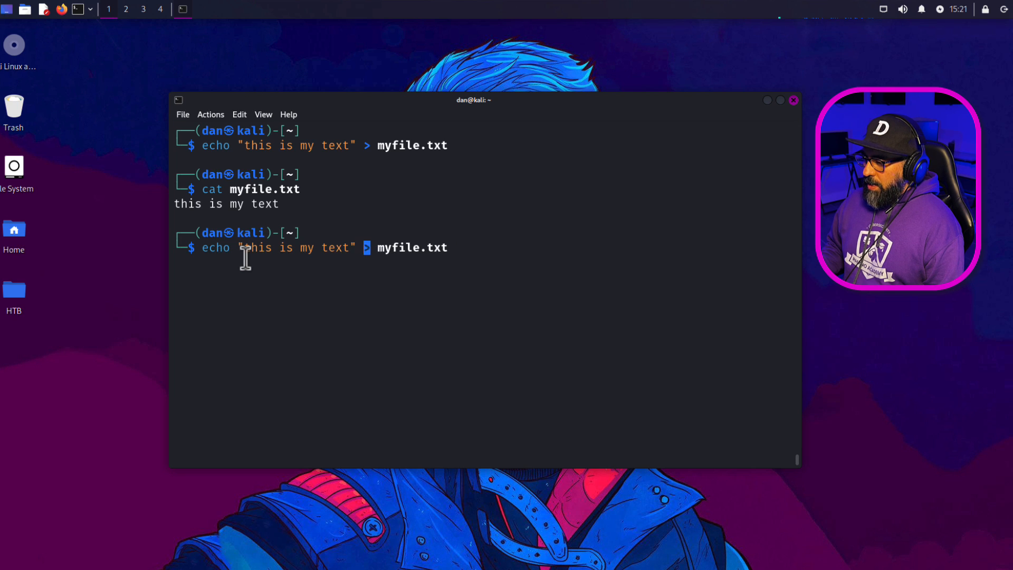
text(book)
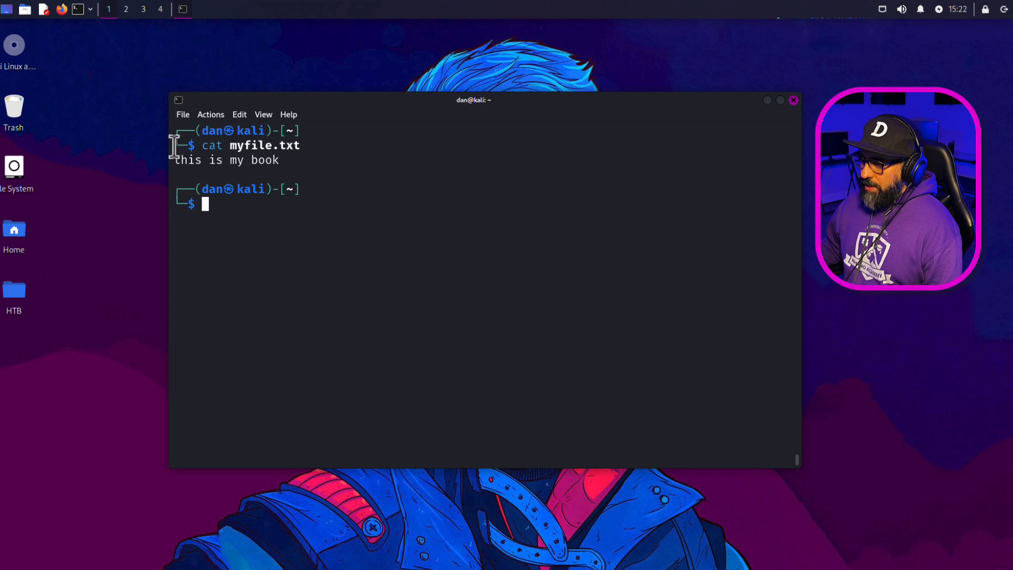
mouse_move(247, 210)
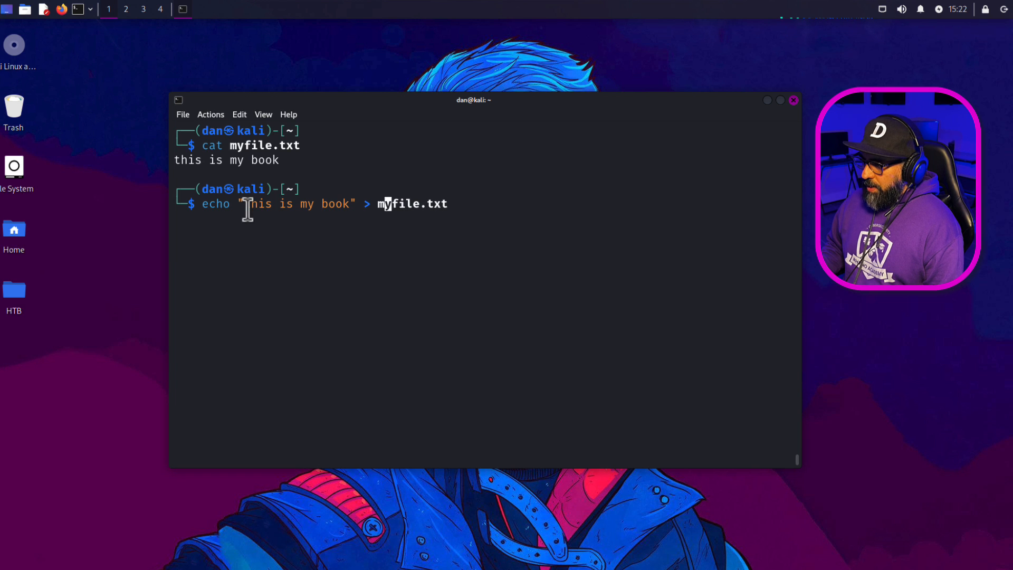
text(text)
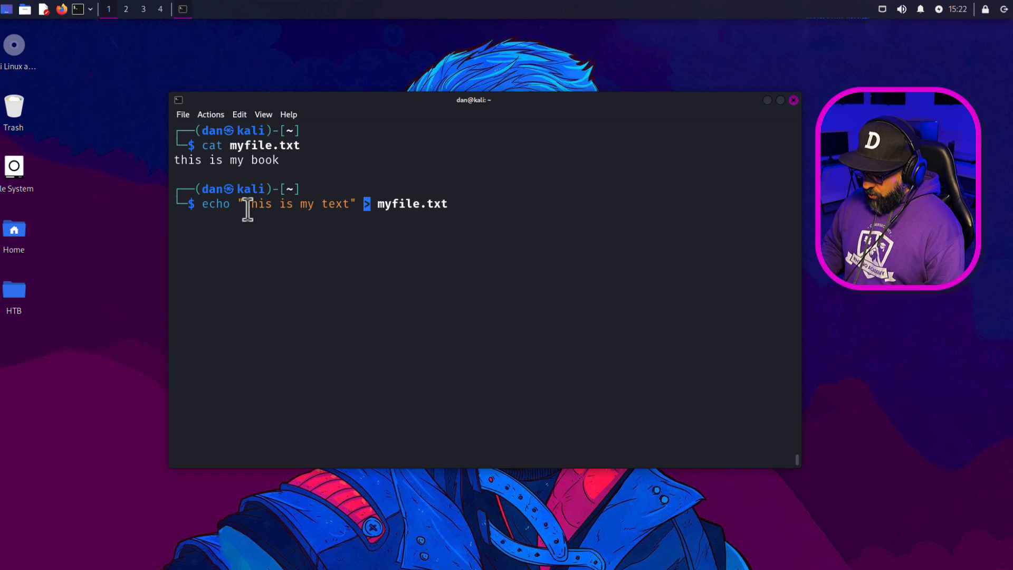
text(>)
text(cat myfile.txt)
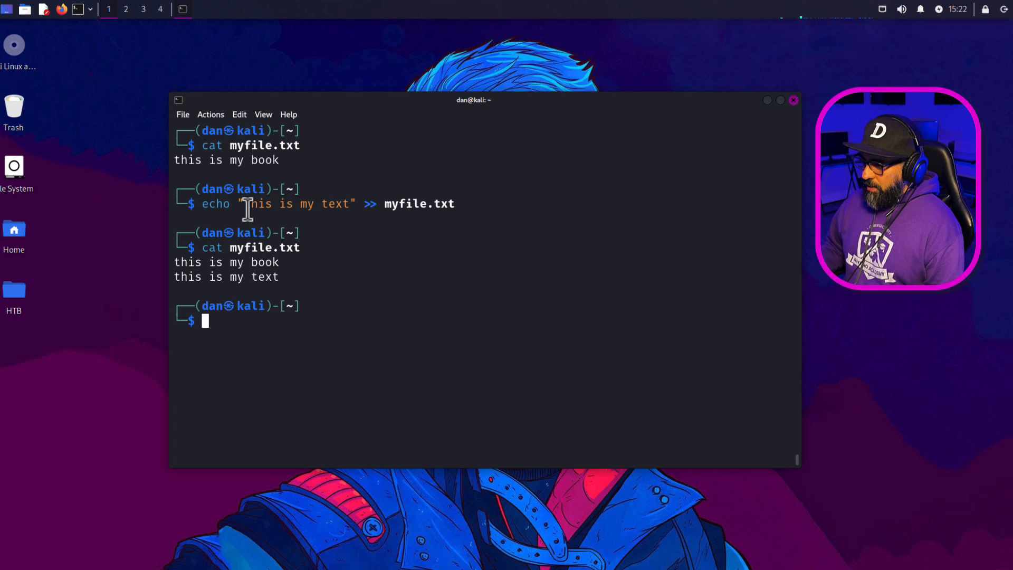
drag(174, 262, 284, 262)
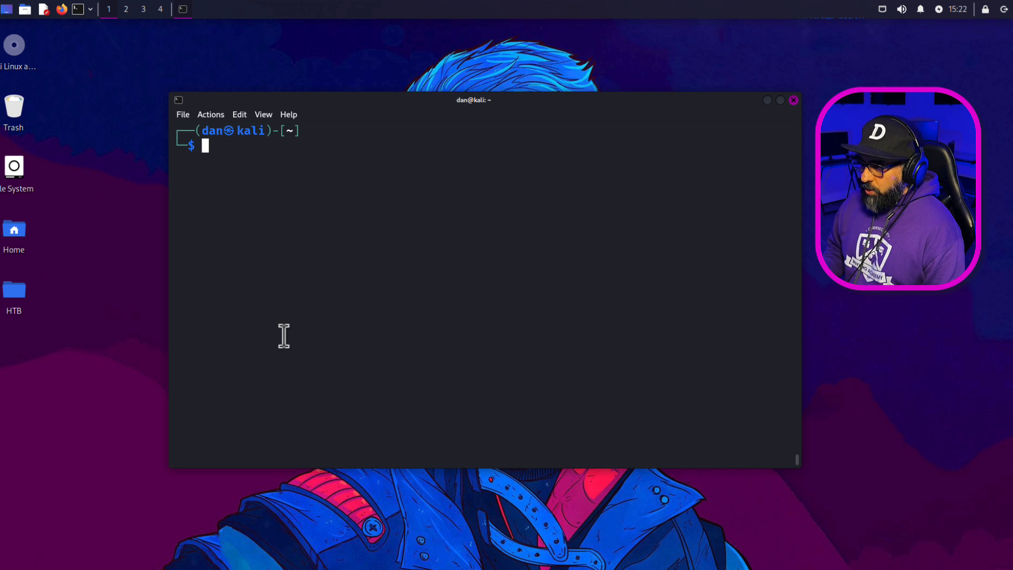
Save 'nmap -F 10.11.0.100' into scan.txt, read it back, and rerun the scan directly showing ports 22, 111, 3128.
text(nmap -F 10.11.0.100 > scan.txt)
text(ls)
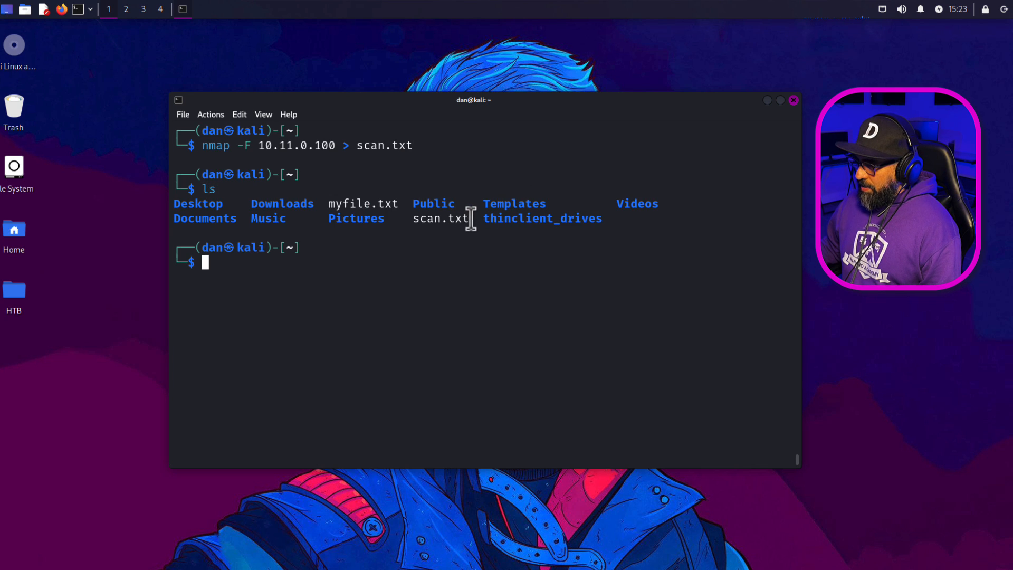
double_click(440, 218)
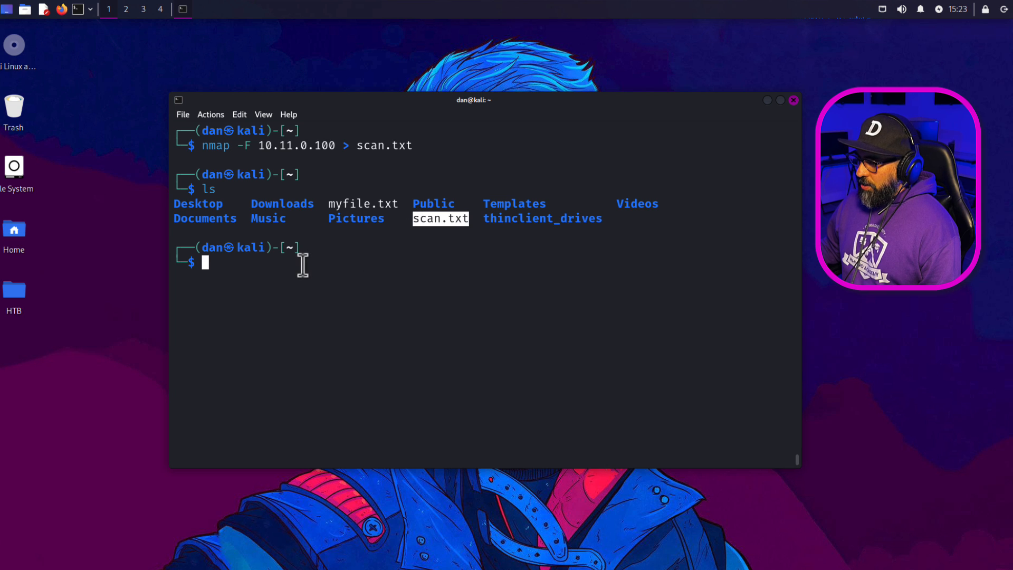
text(cat myfile.txt)
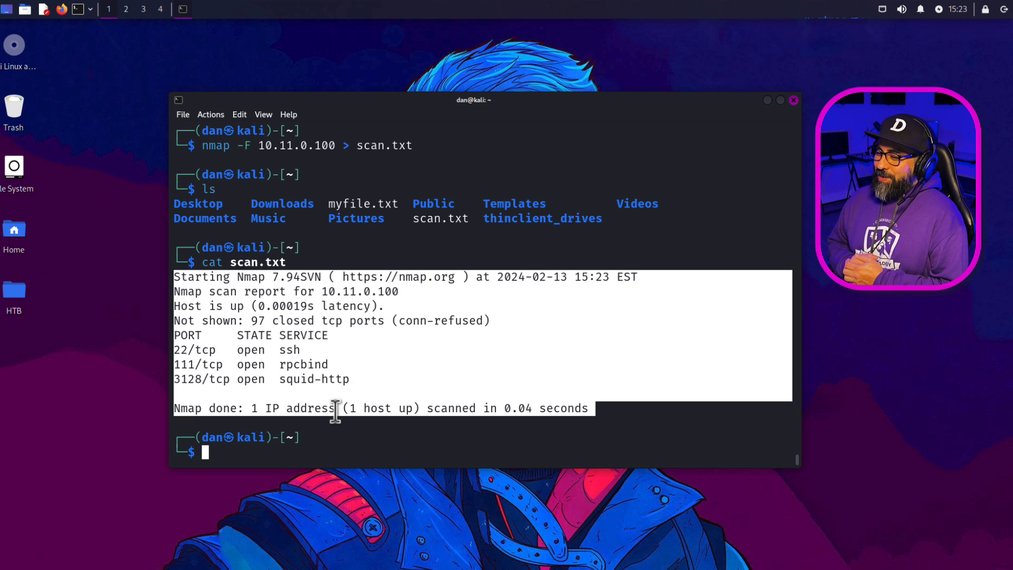
text(ls)
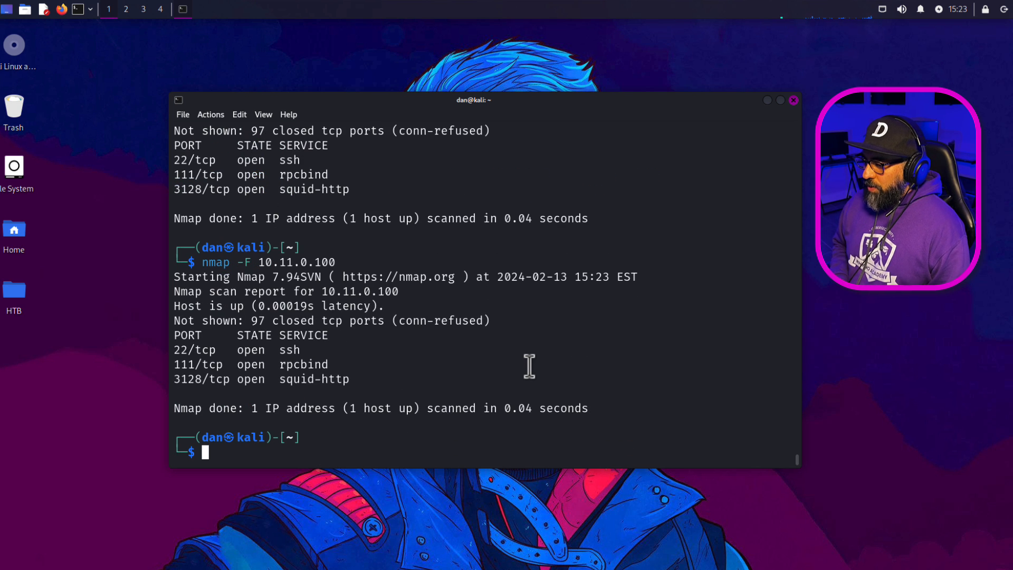
drag(194, 262, 594, 408)
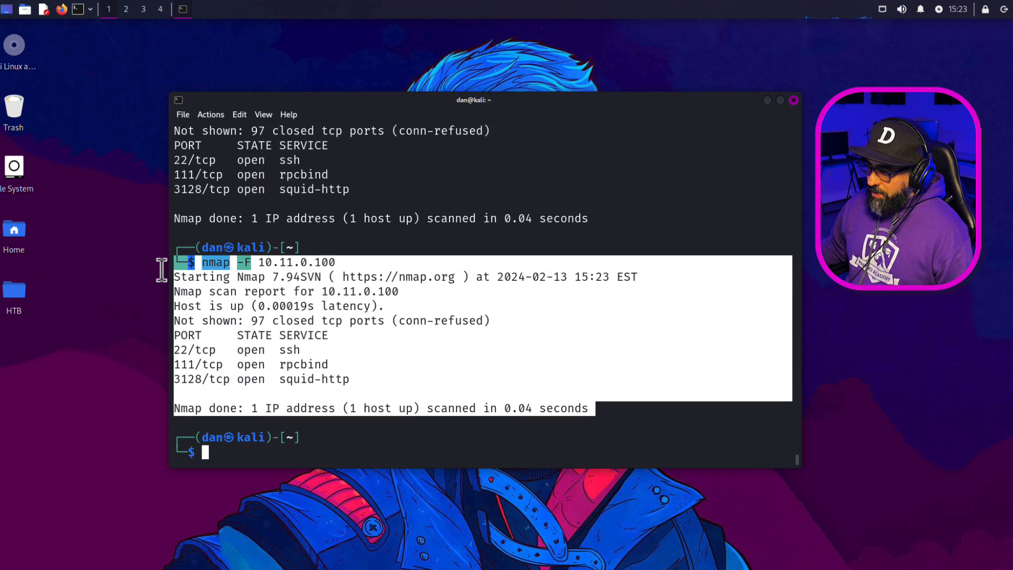